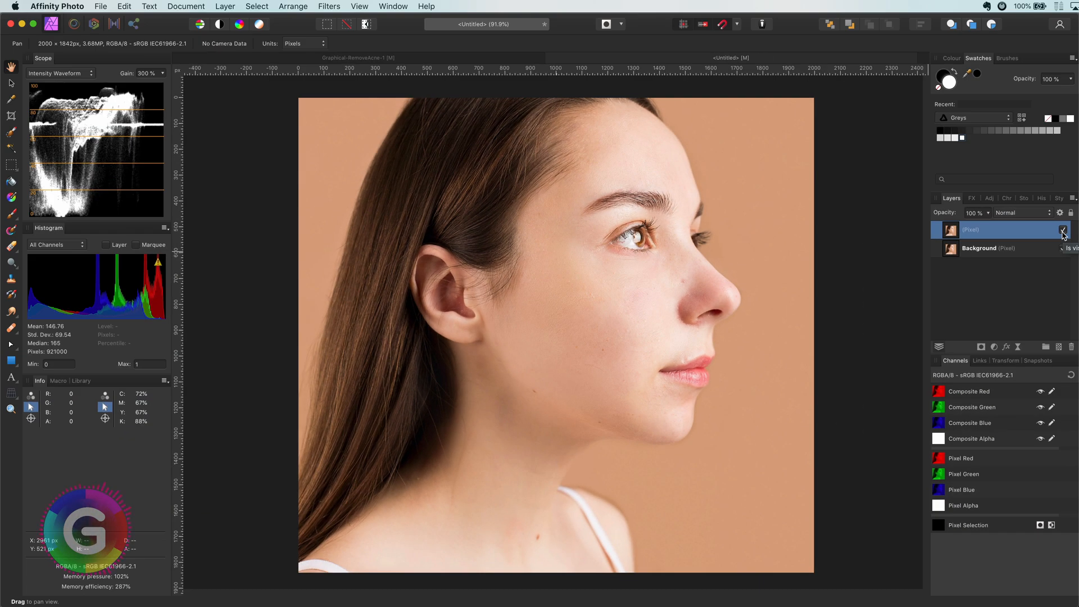
# Step: Delete the top retouched Pixel layer, leaving only the Background portrait
pyautogui.click(1063, 229)
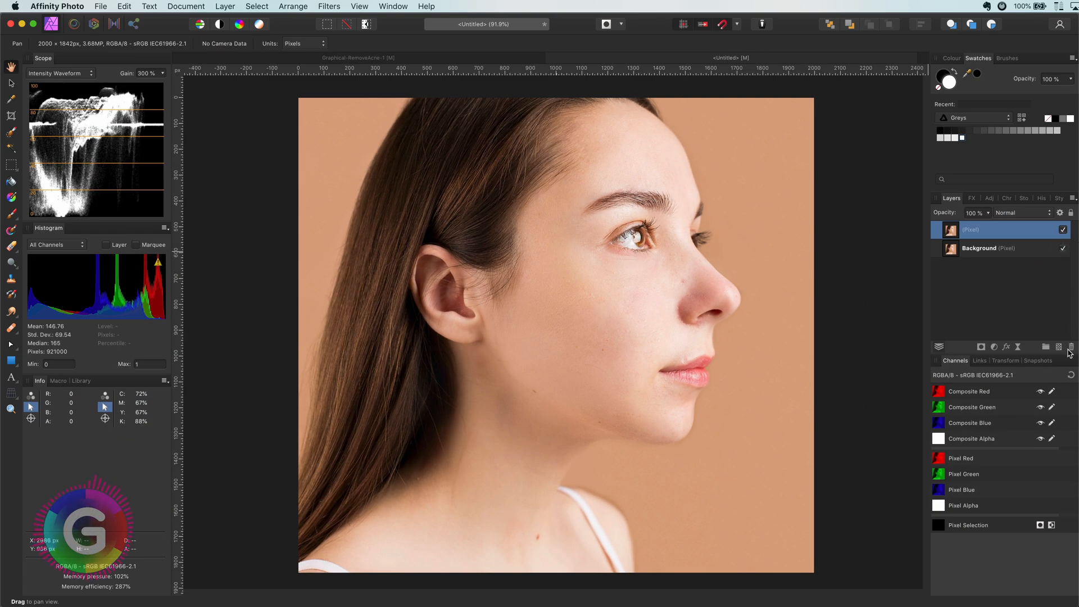
pyautogui.click(1067, 346)
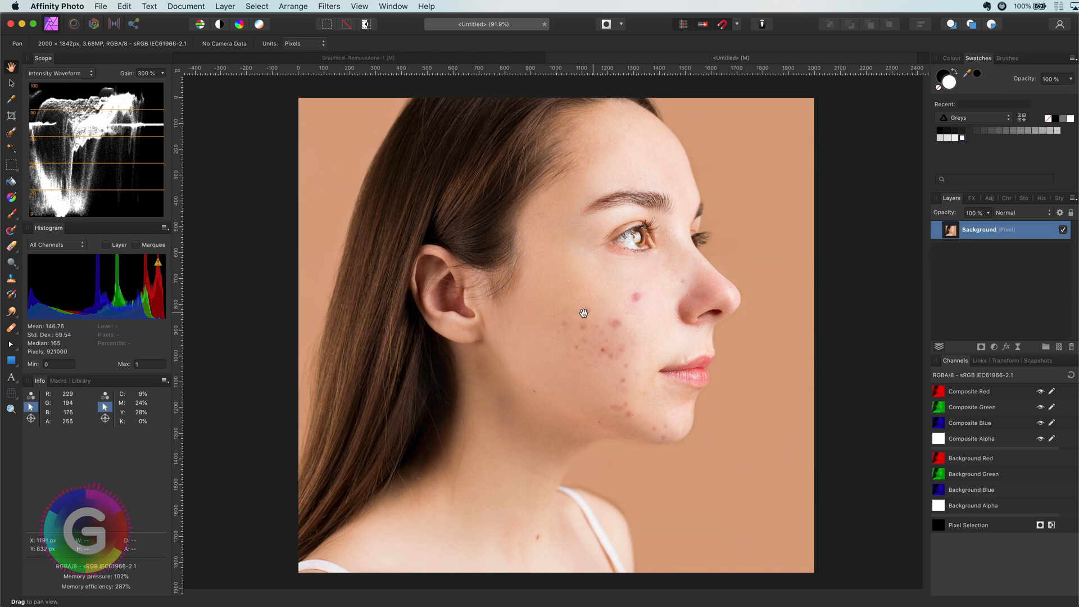
pyautogui.moveTo(547, 305)
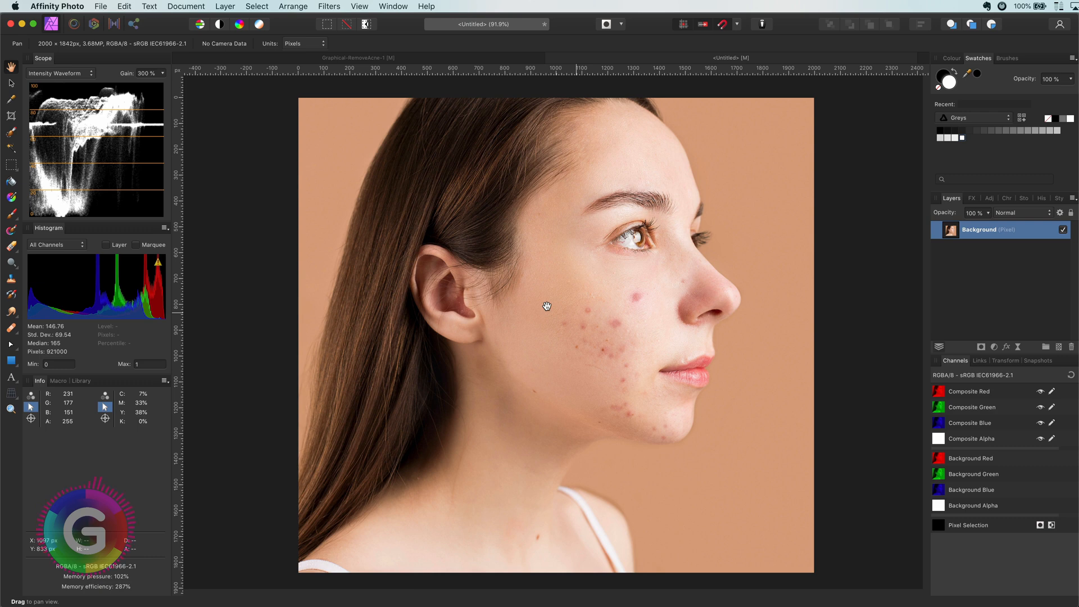
pyautogui.moveTo(351, 250)
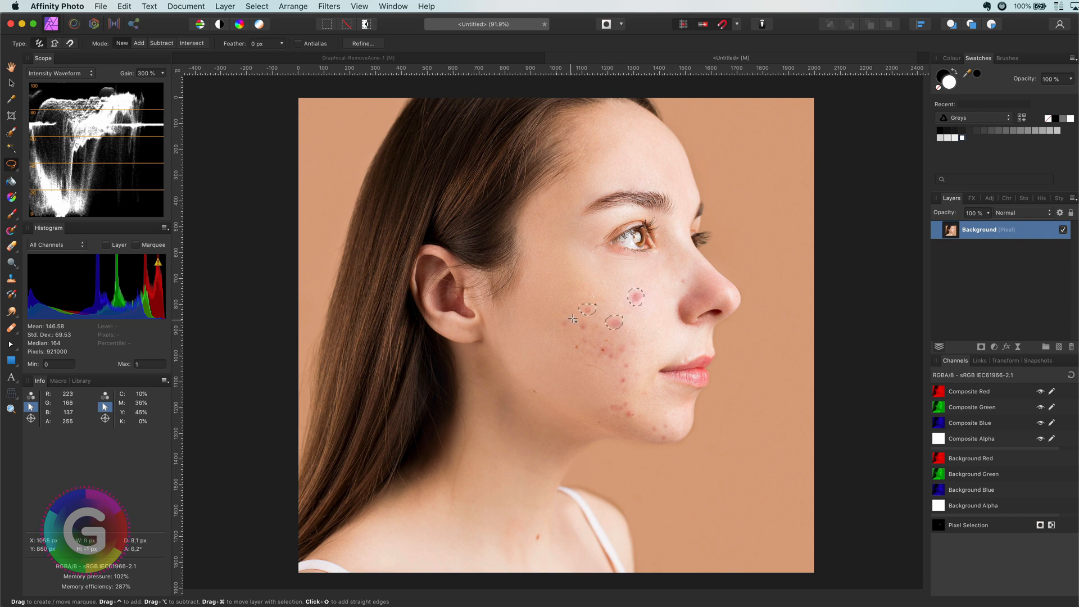
pyautogui.moveTo(638, 270)
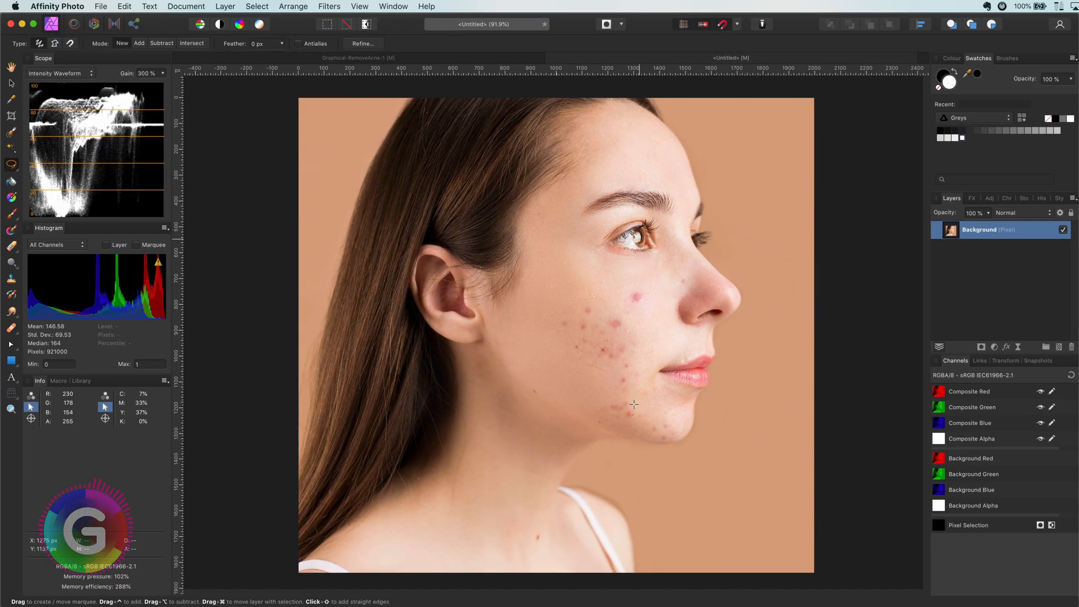
pyautogui.moveTo(969, 398)
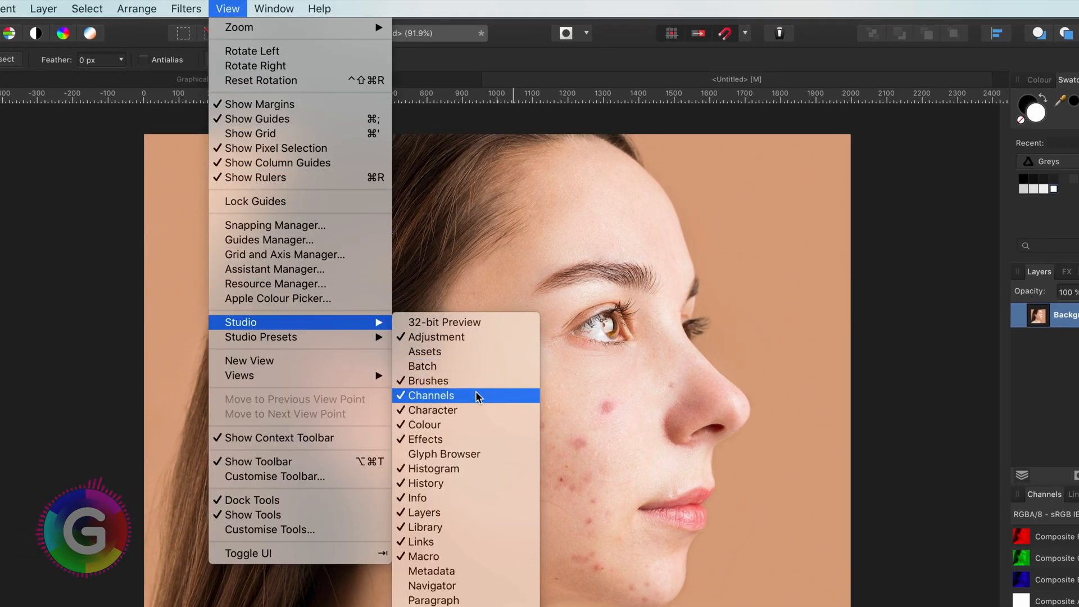
pyautogui.click(430, 394)
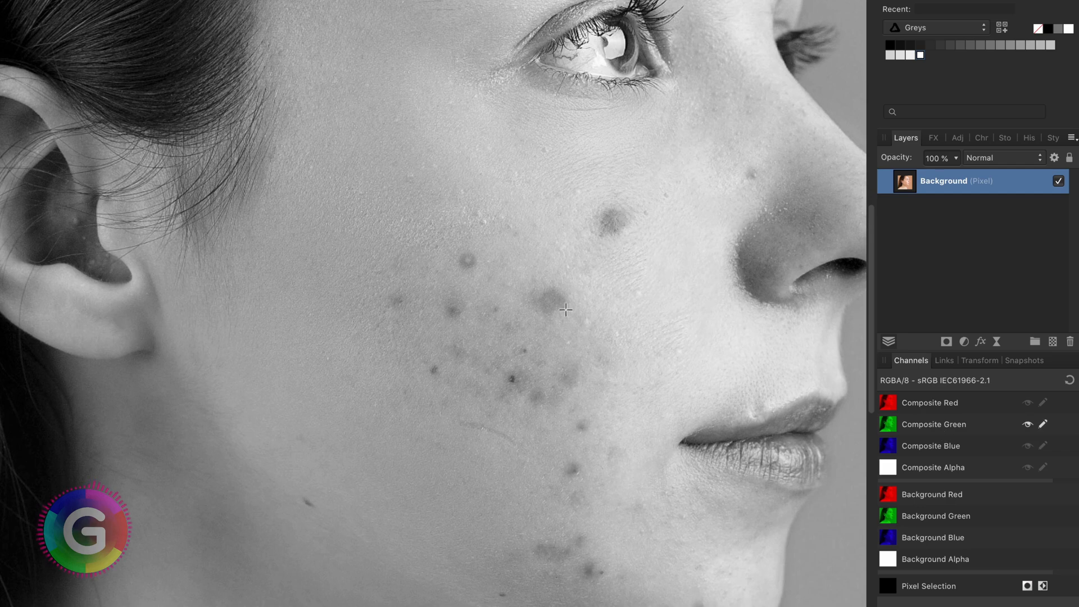
pyautogui.moveTo(949, 445)
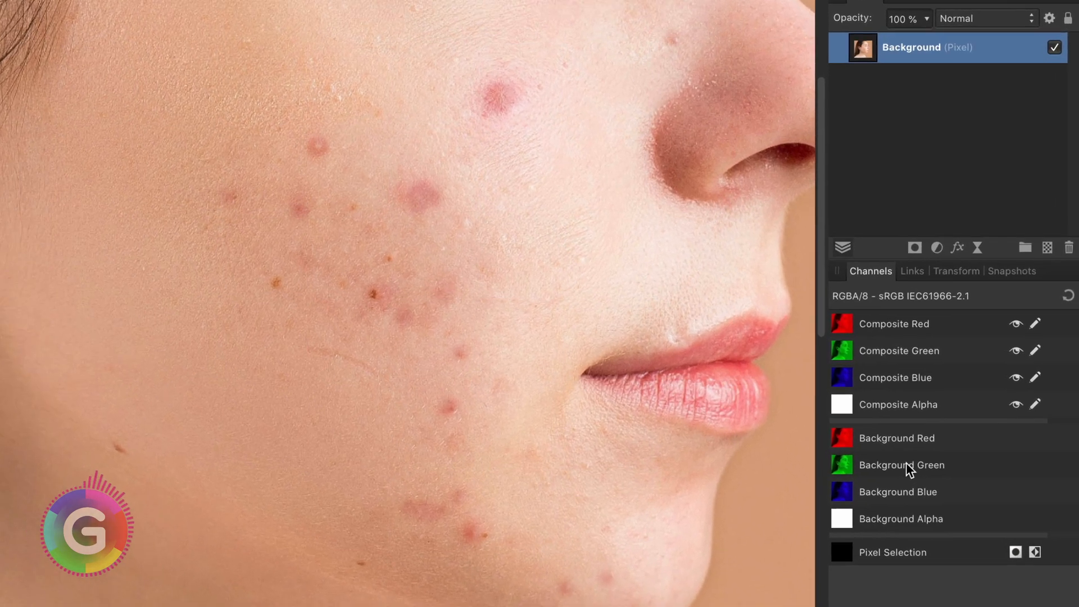
# Step: Create a greyscale layer from the Background Green channel and toggle it to compare with colour
pyautogui.rightClick(901, 464)
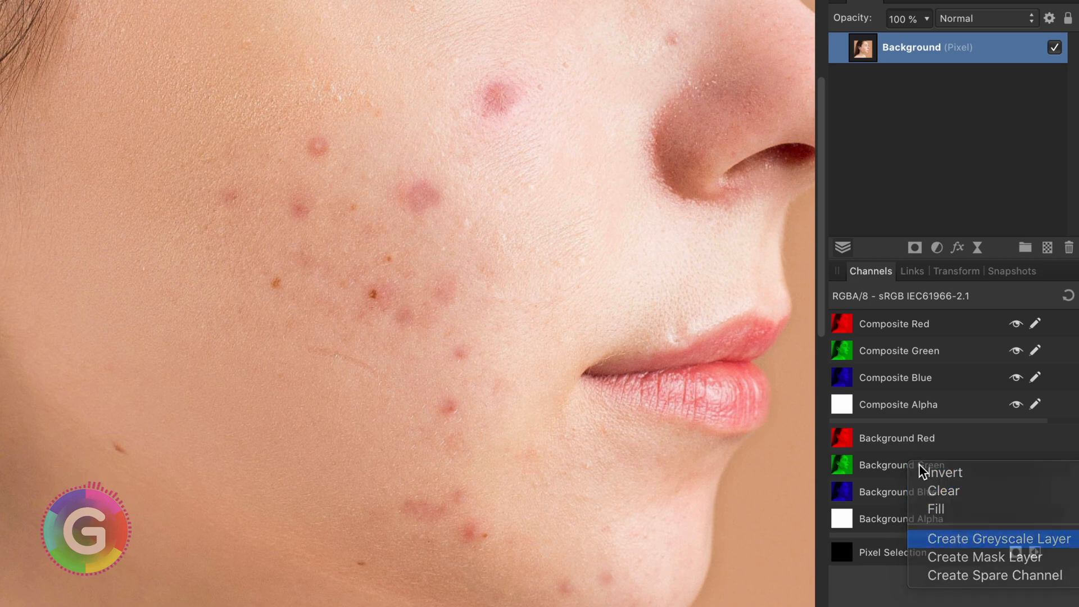
pyautogui.click(993, 538)
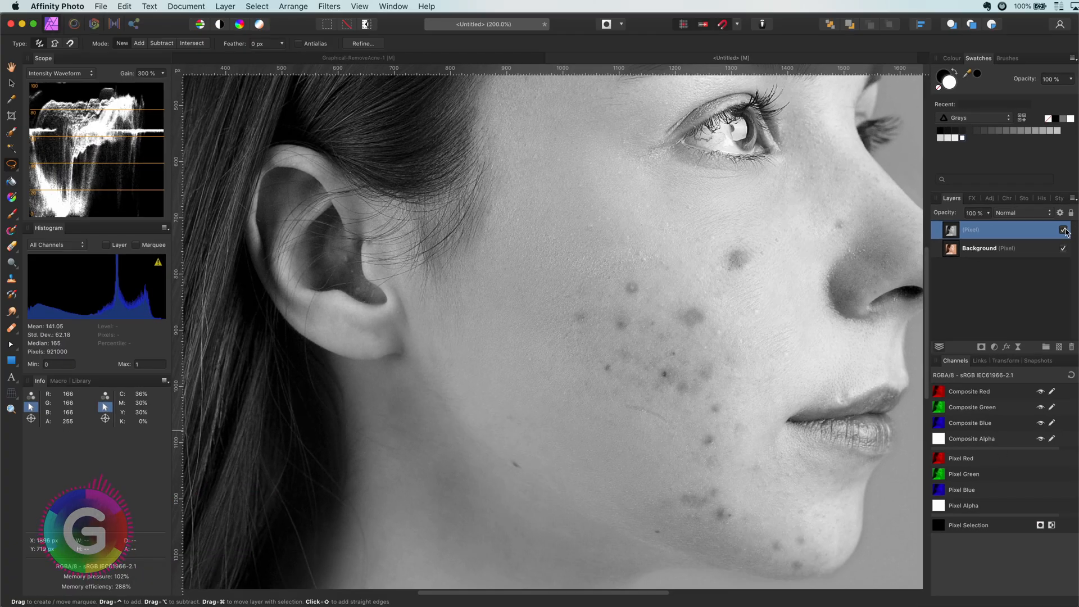
pyautogui.click(1064, 229)
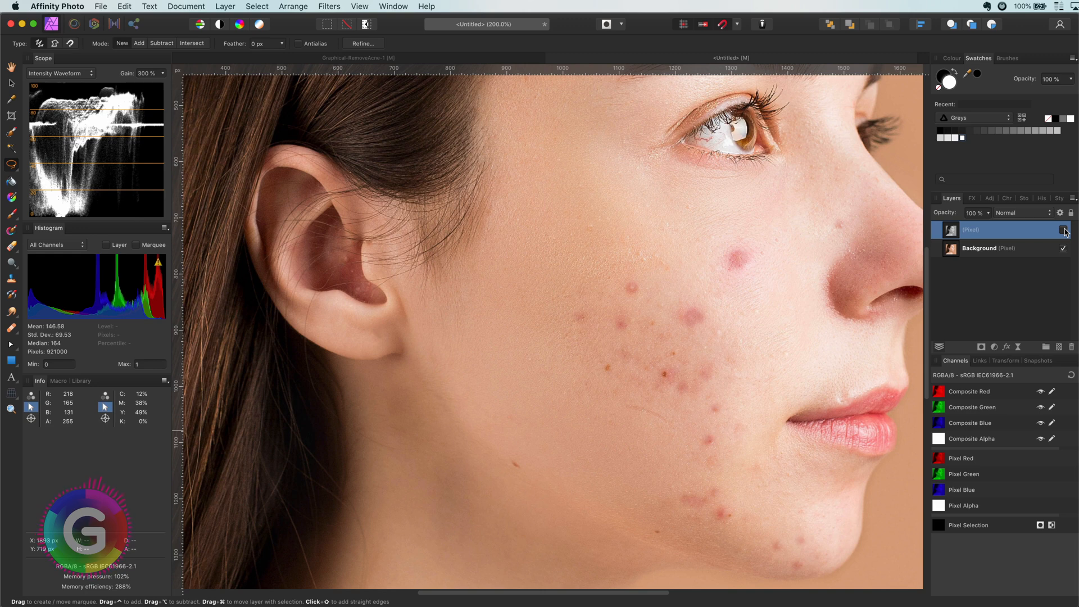
pyautogui.click(1064, 229)
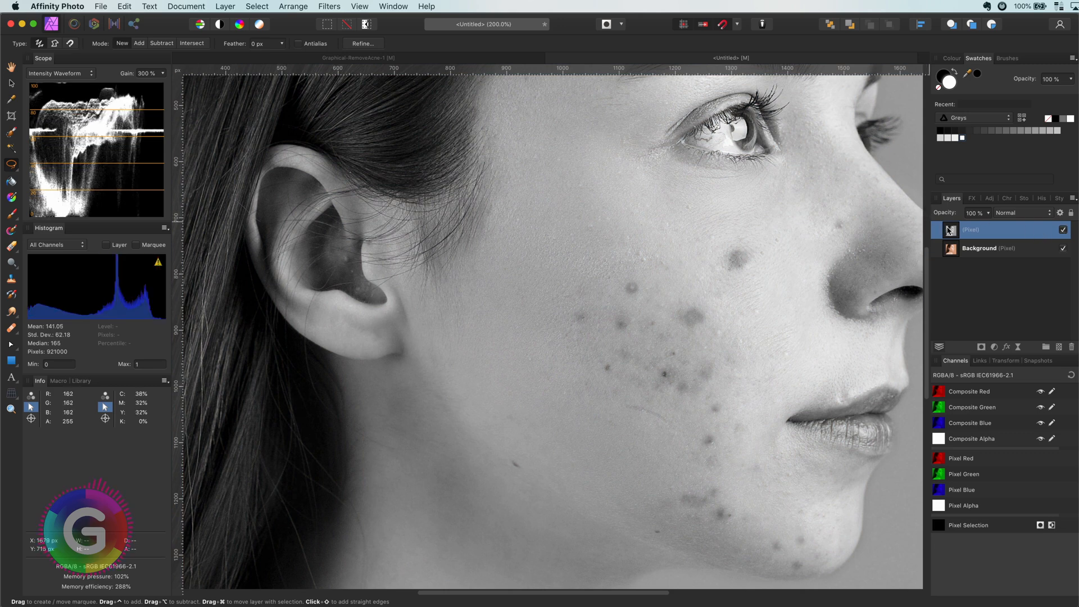
pyautogui.moveTo(315, 6)
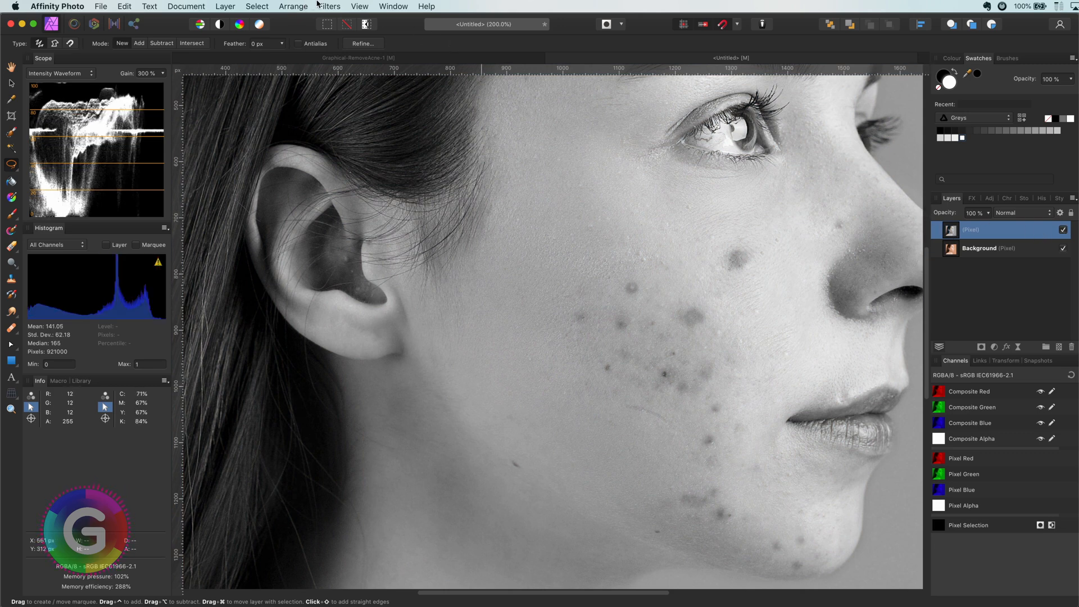
# Step: Apply a monochrome High Pass filter with a set radius to the greyscale layer
pyautogui.click(329, 6)
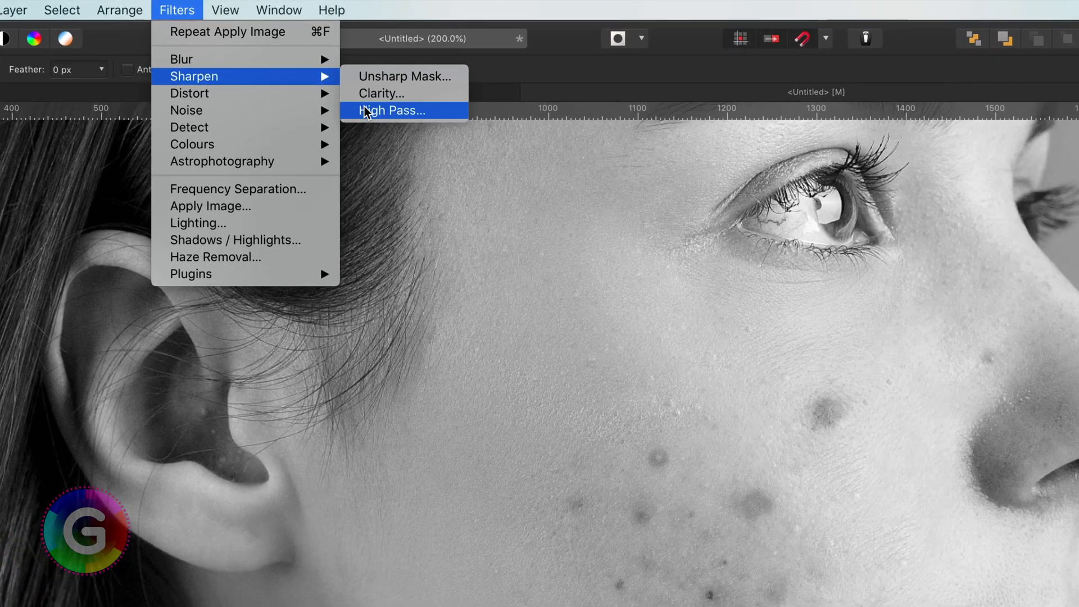
pyautogui.click(392, 111)
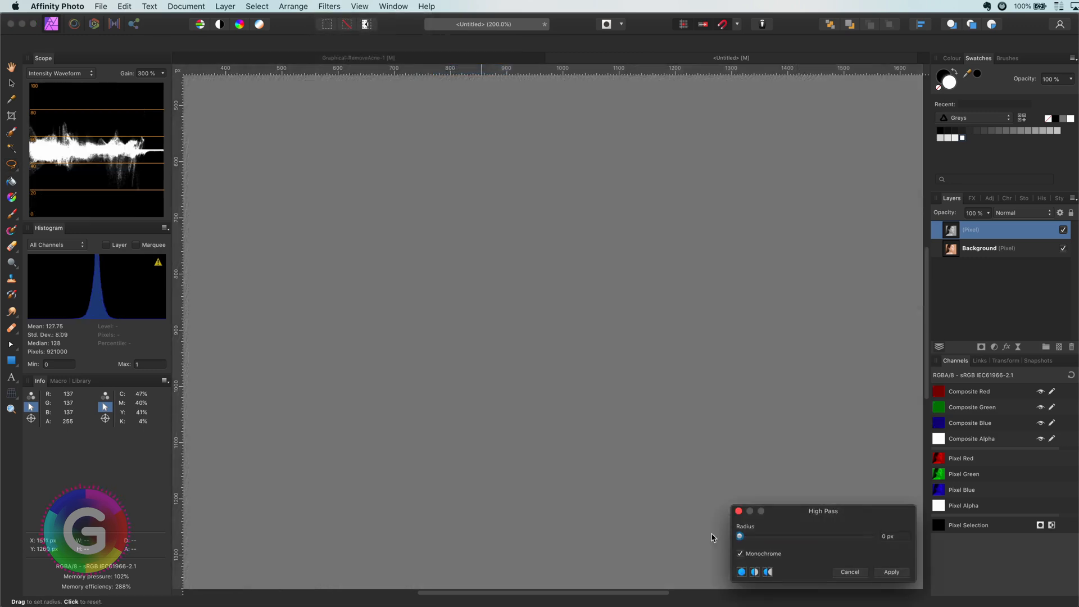
pyautogui.click(739, 536)
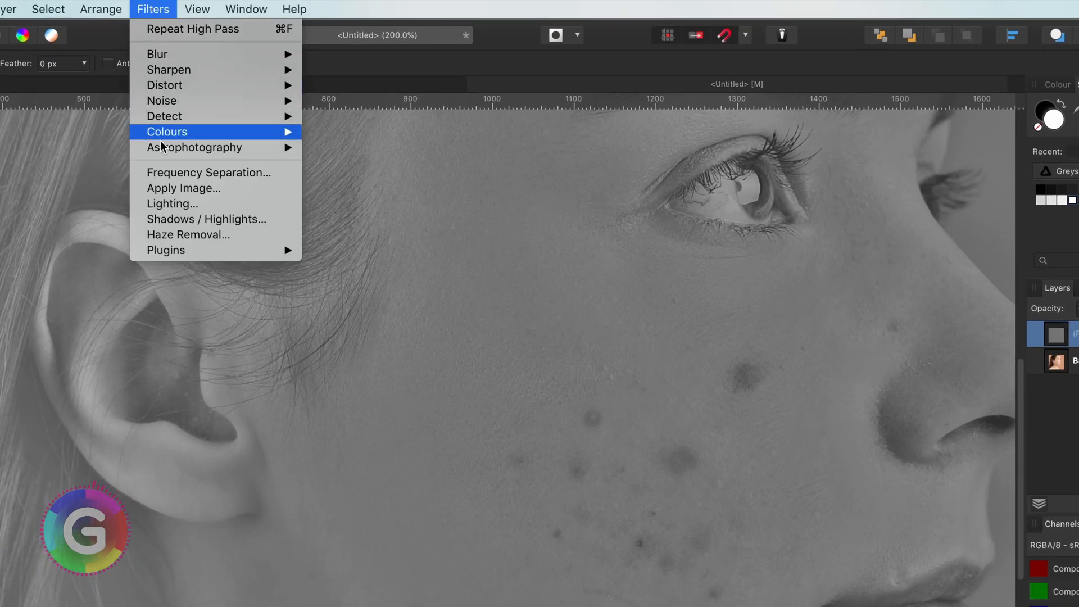
# Step: Apply Image using the current layer as source in Vivid Light, then repeat it for more contrast
pyautogui.click(183, 187)
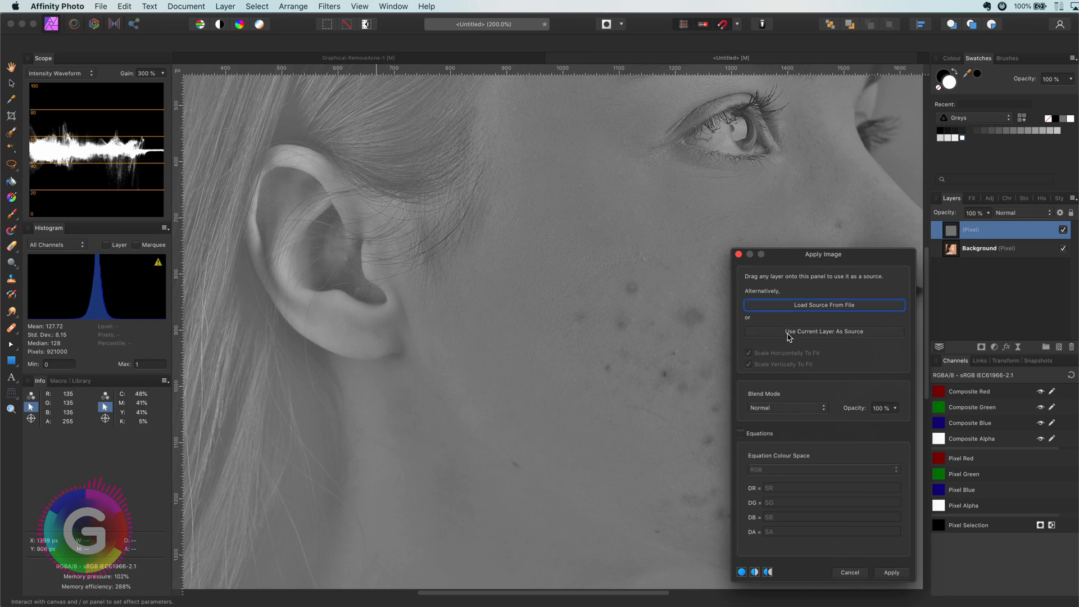
pyautogui.click(786, 407)
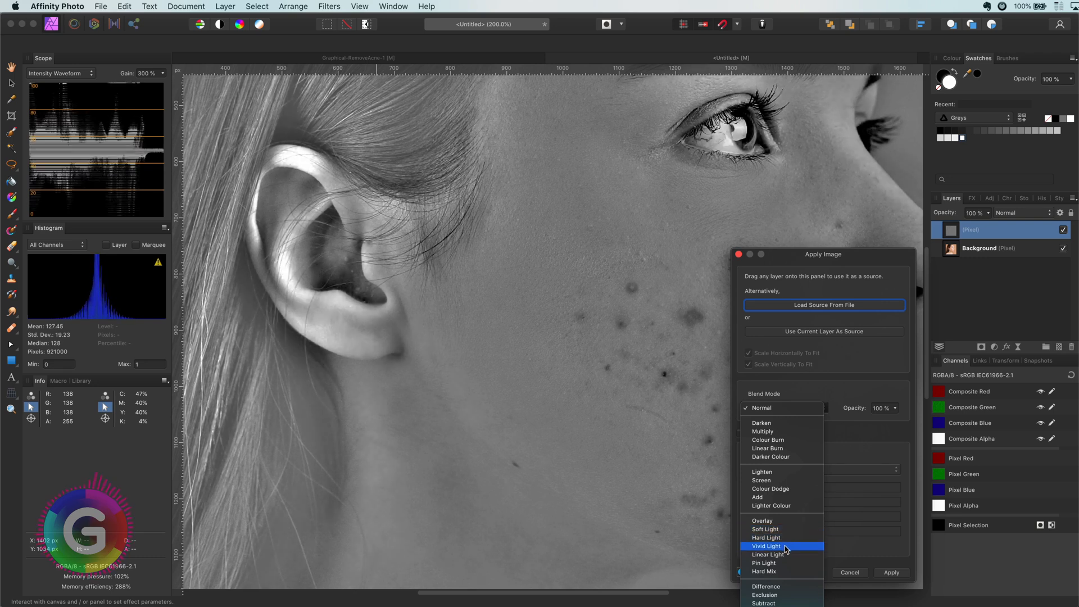
pyautogui.click(766, 546)
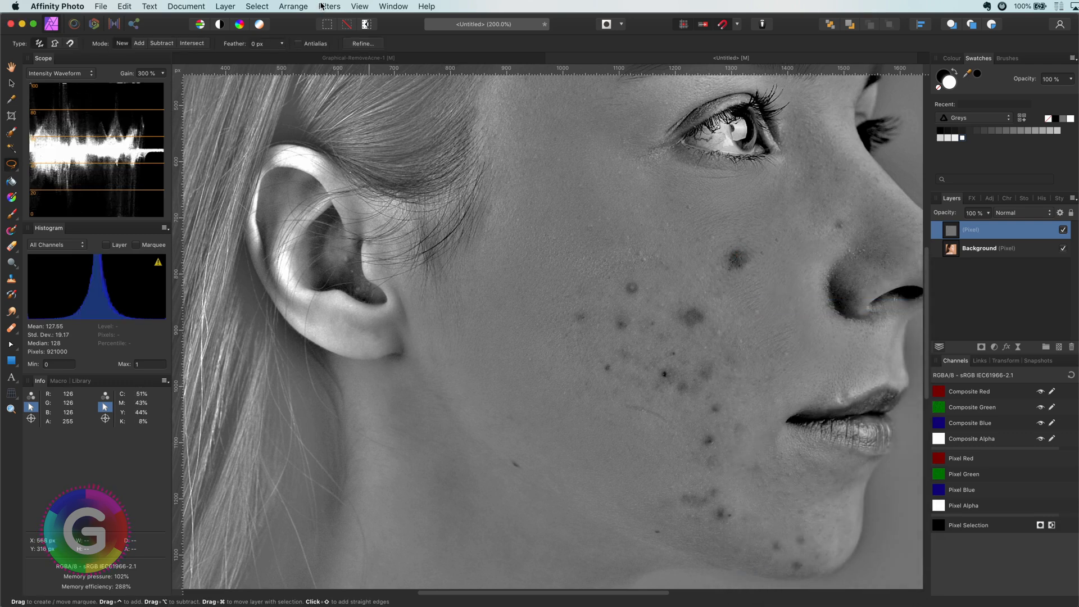
pyautogui.click(329, 7)
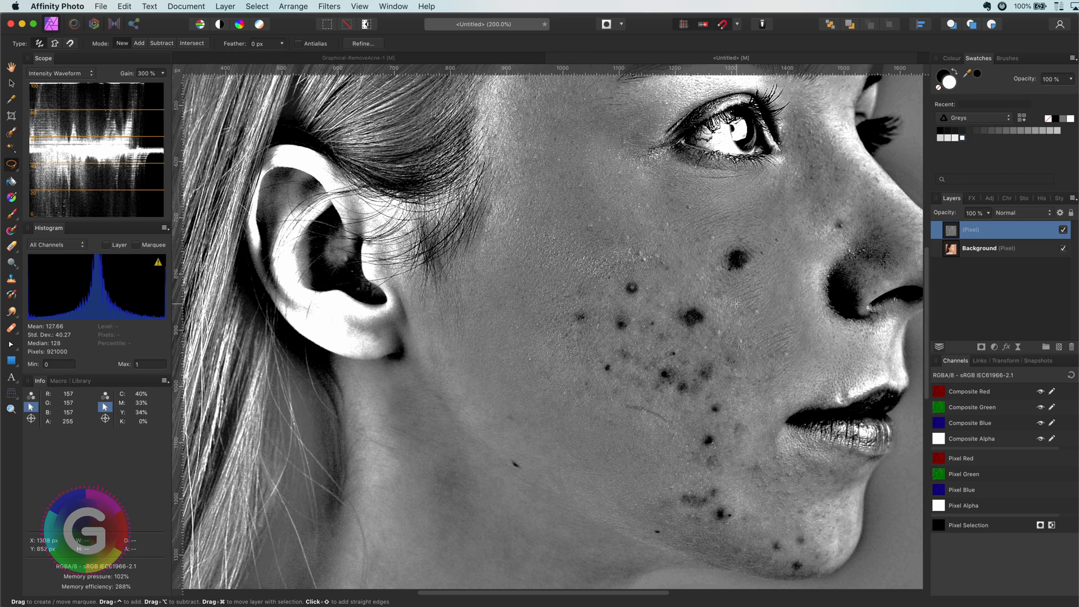
pyautogui.moveTo(20, 180)
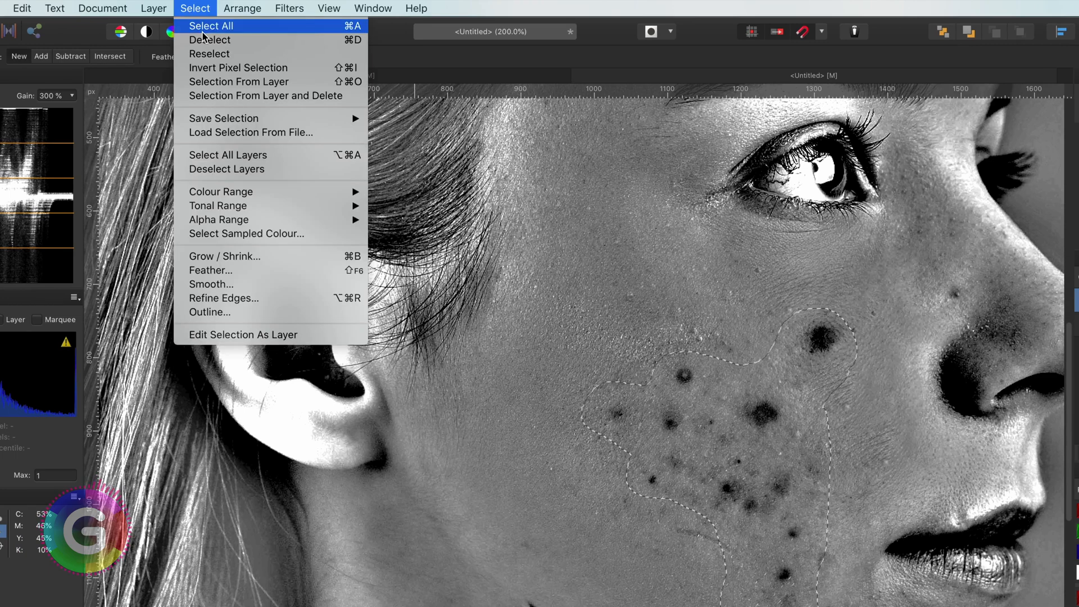
pyautogui.moveTo(238, 67)
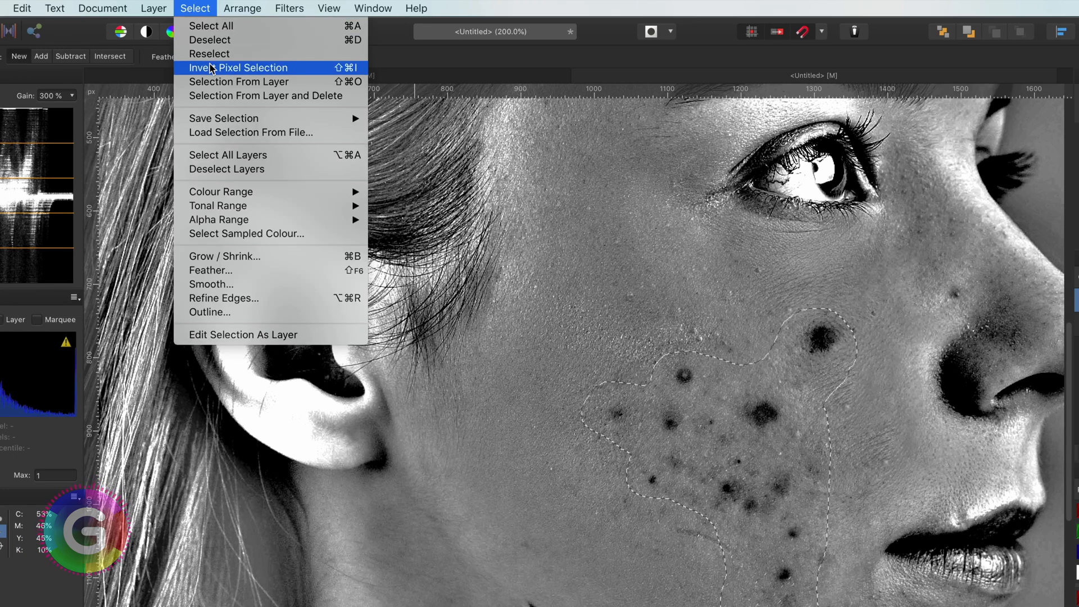
# Step: Invert the acne-area selection and fill everything outside it with white
pyautogui.click(239, 67)
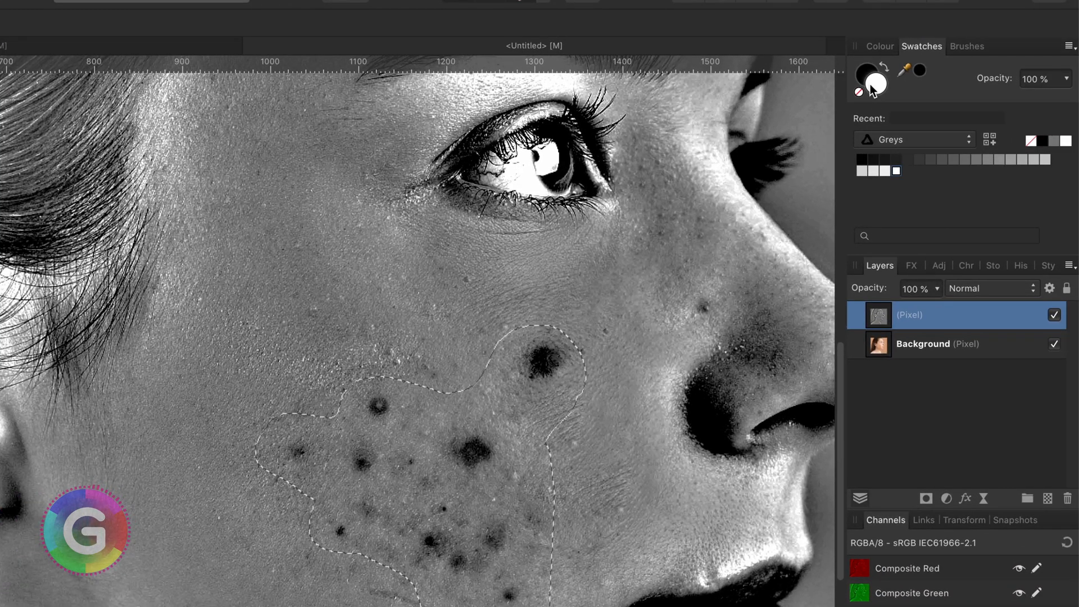
pyautogui.click(143, 6)
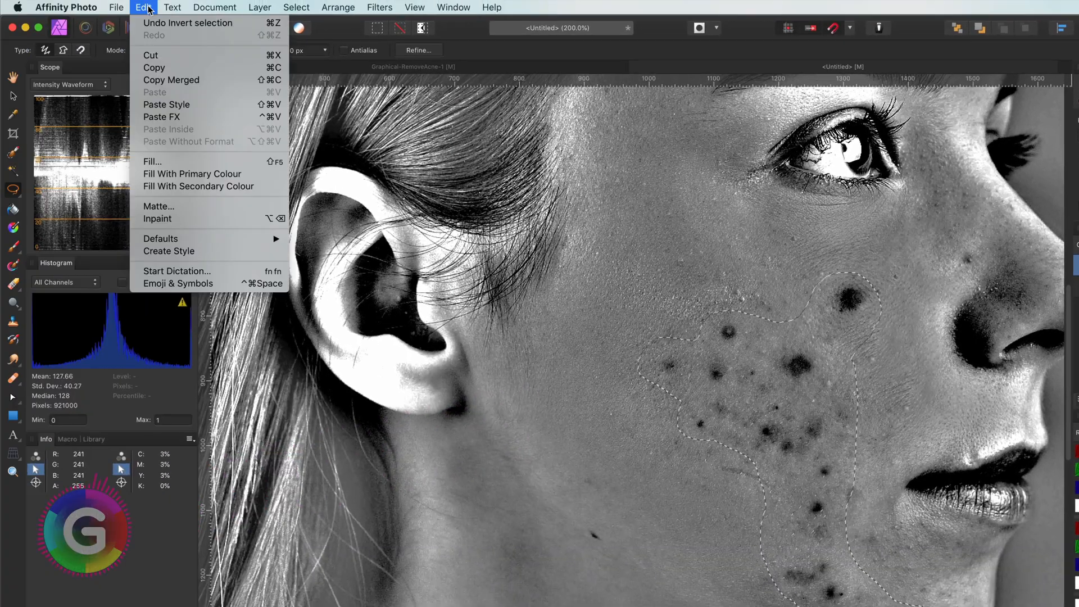
pyautogui.moveTo(192, 173)
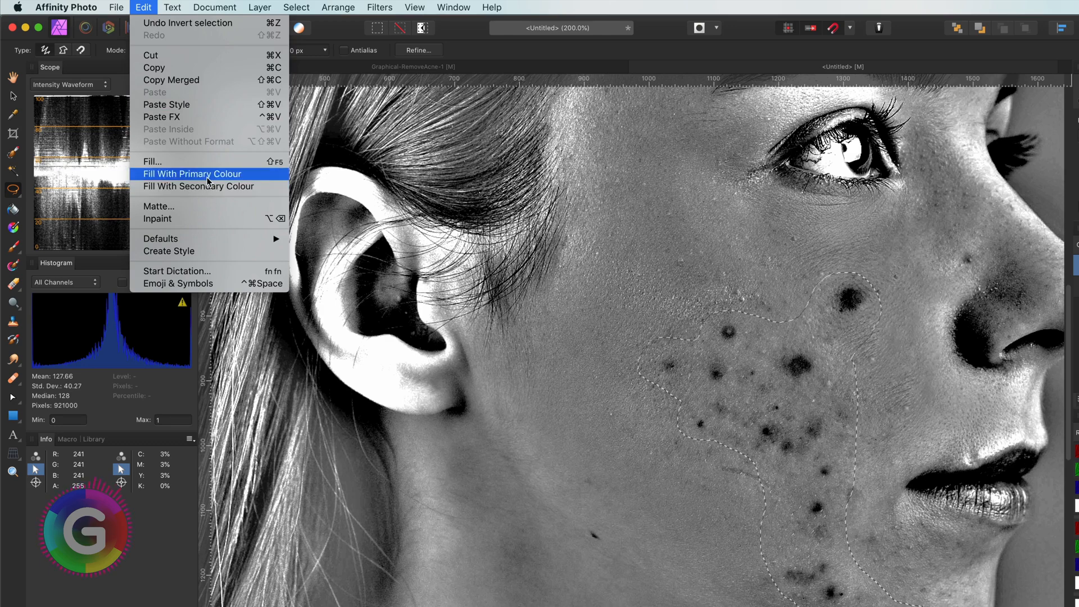
pyautogui.click(191, 173)
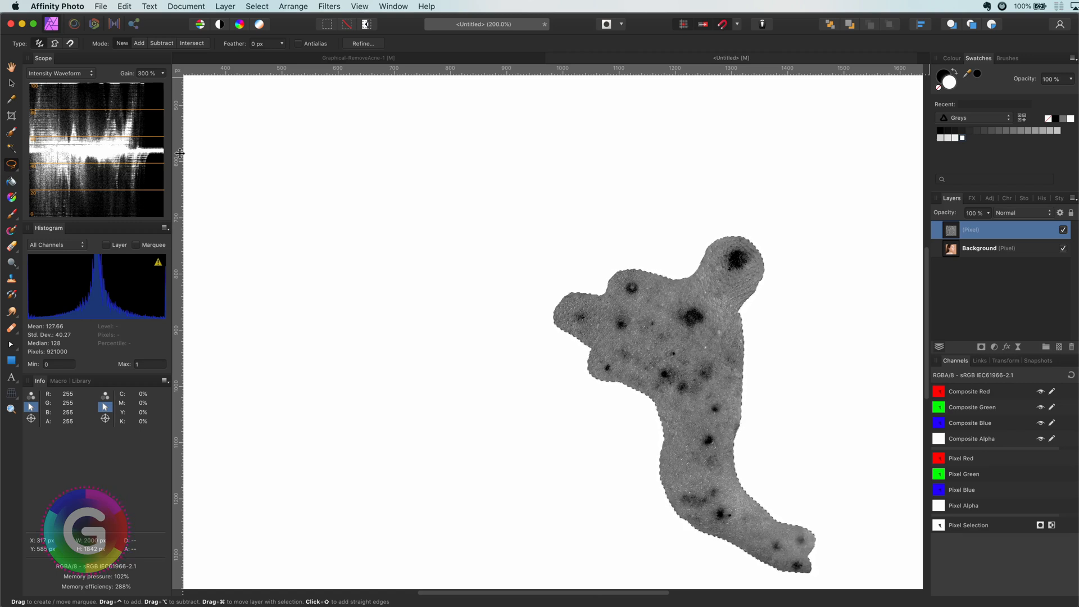
pyautogui.moveTo(383, 311)
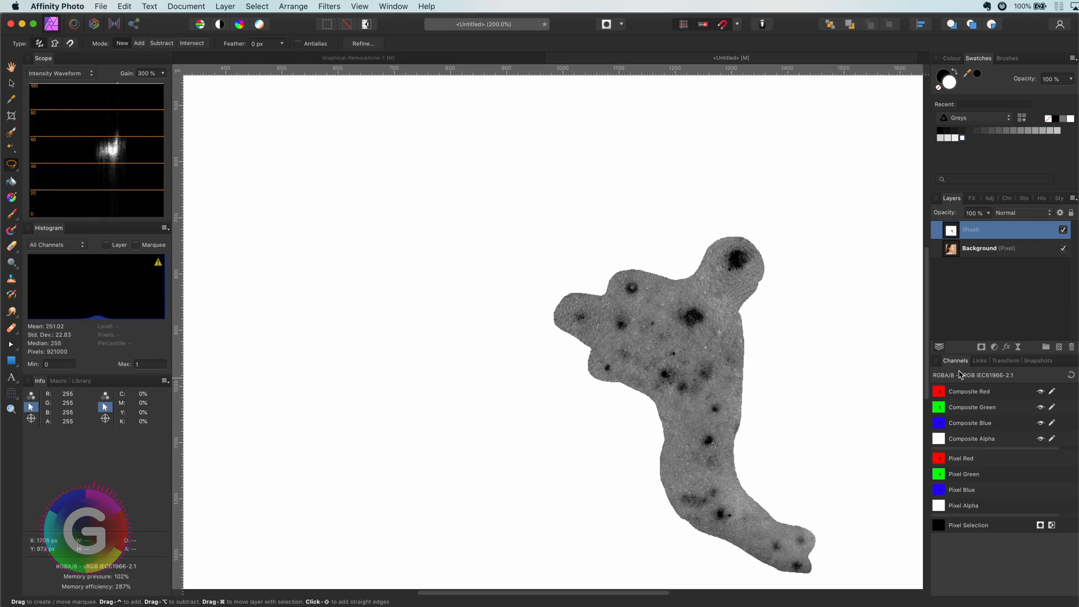
# Step: Add a steep Curves adjustment isolating dark spots on white, then select it with the Pixel layer
pyautogui.click(10, 82)
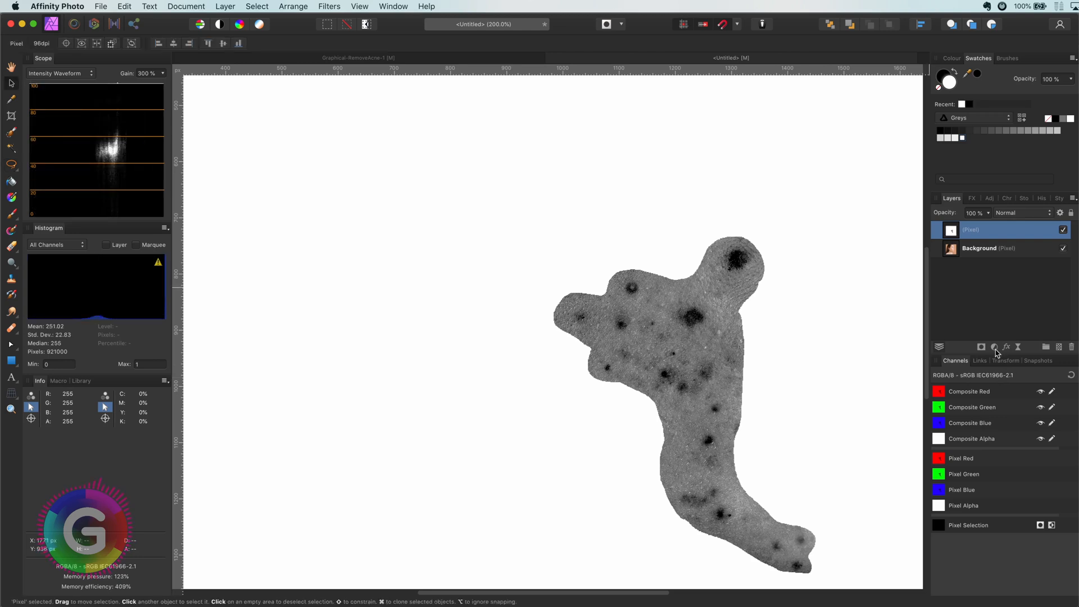
pyautogui.click(992, 347)
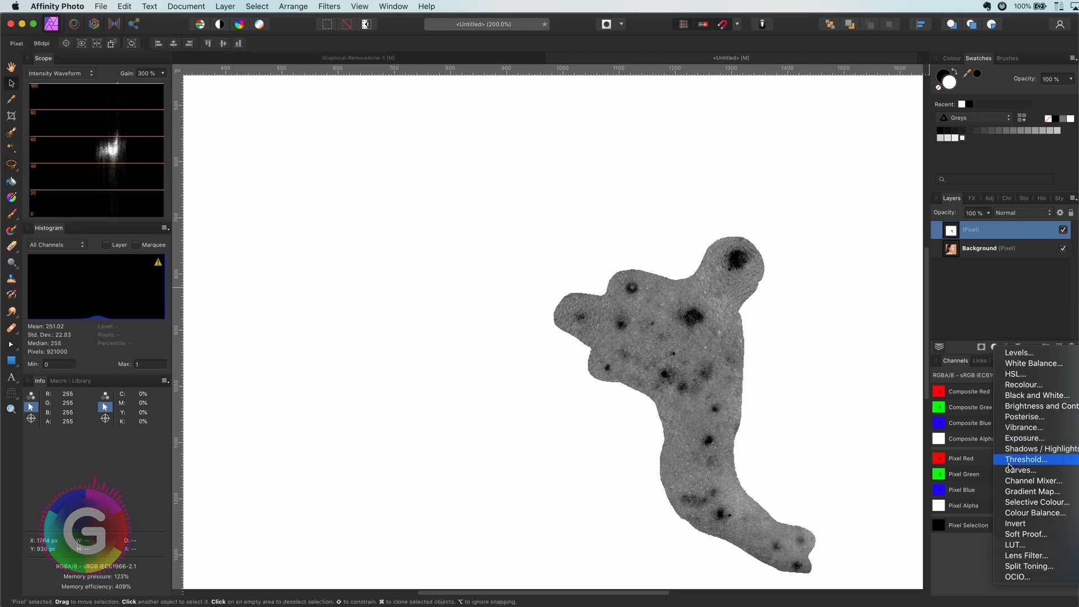
pyautogui.click(1020, 470)
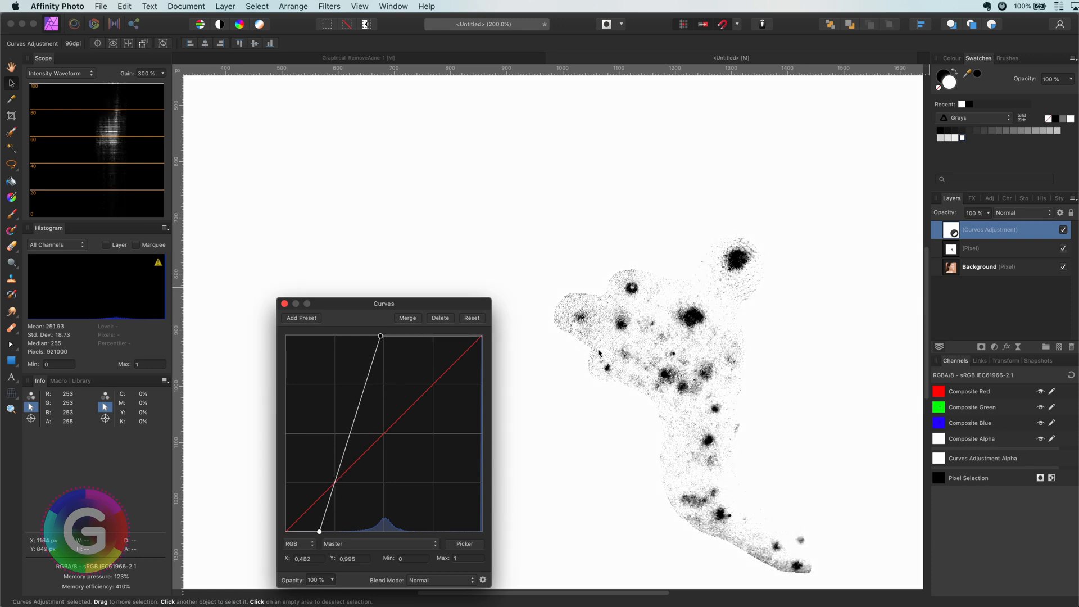
pyautogui.click(283, 303)
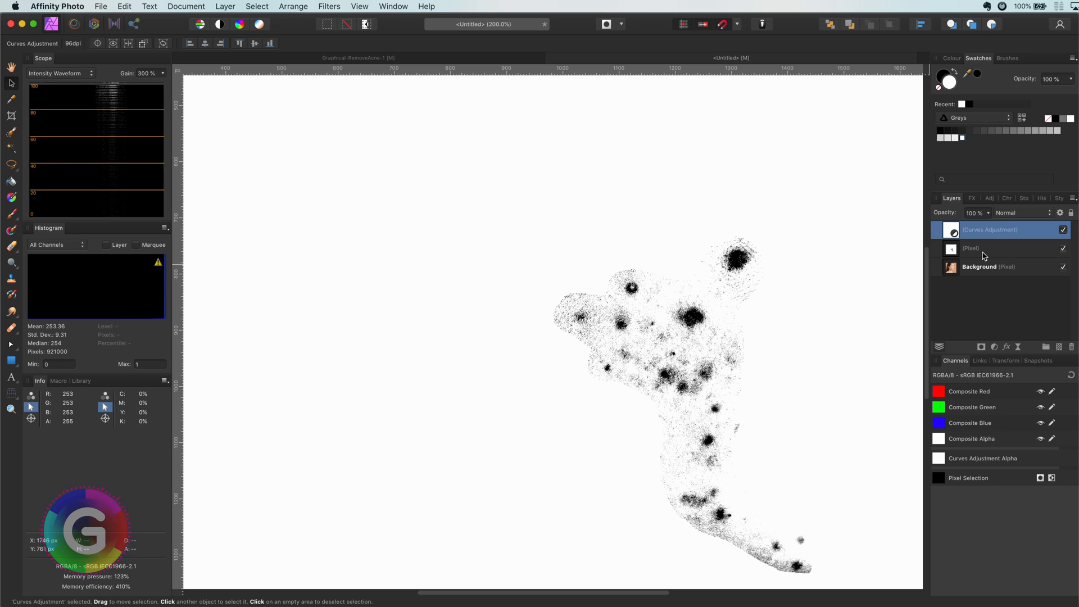
pyautogui.click(997, 247)
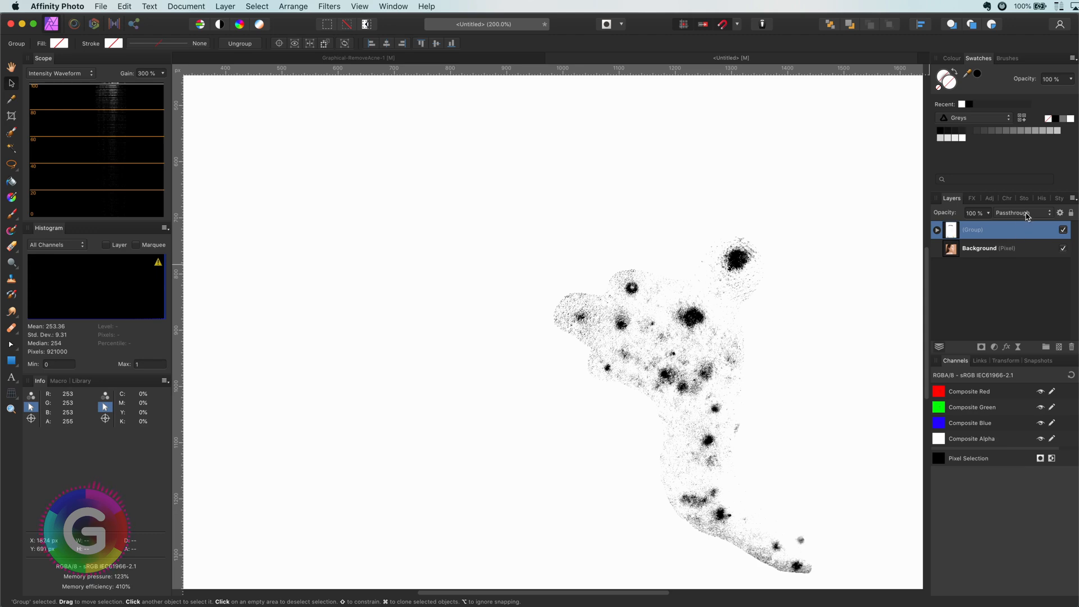
# Step: Set the spot group's blend mode to Erase and adjust its blend ranges
pyautogui.click(1018, 212)
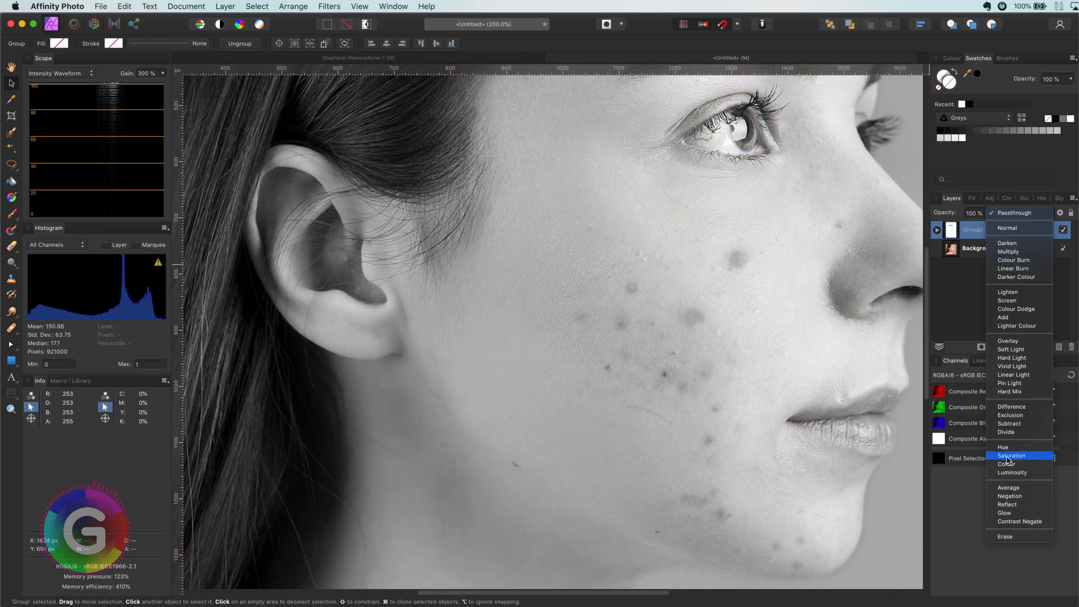
pyautogui.click(1018, 536)
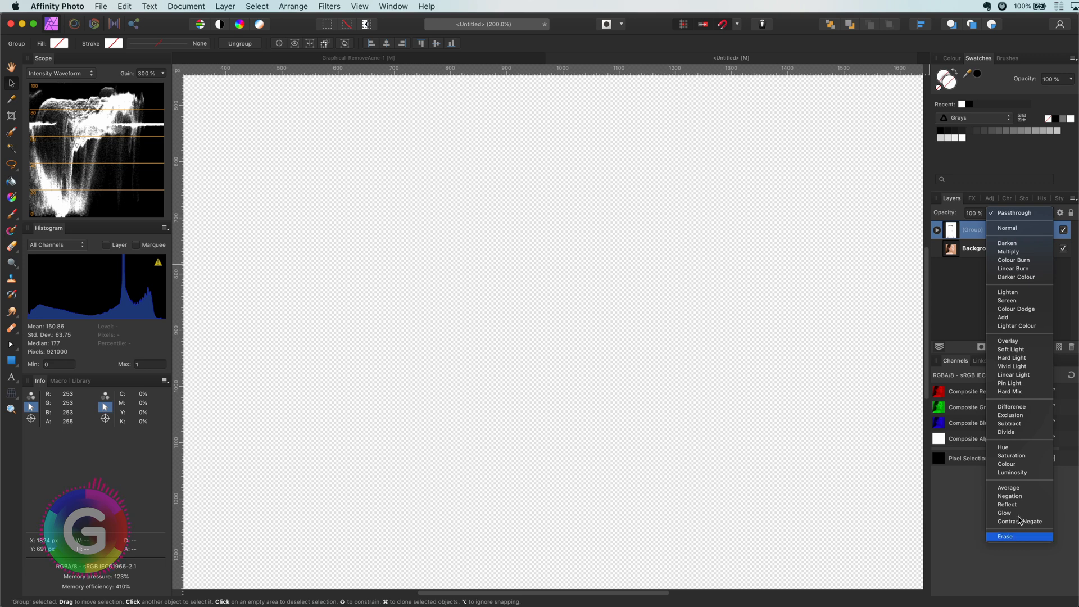
pyautogui.click(1004, 536)
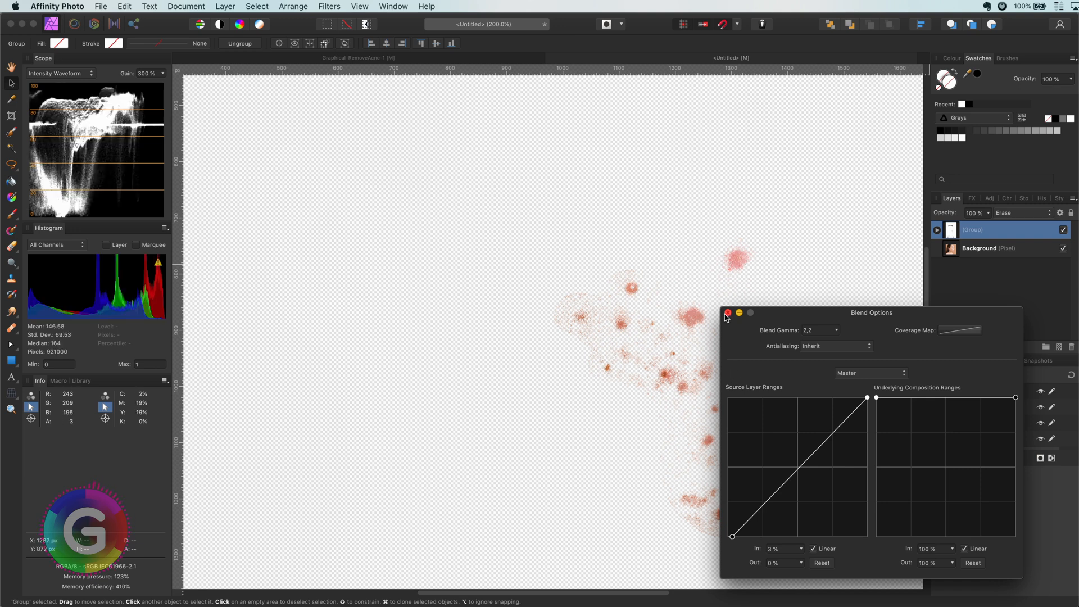
pyautogui.click(727, 312)
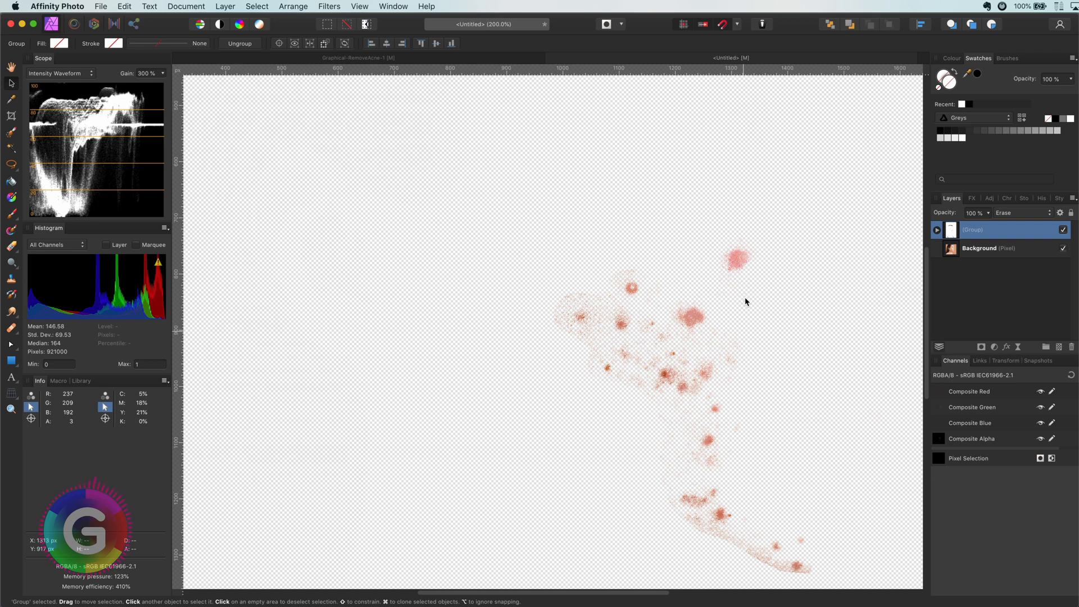
pyautogui.moveTo(809, 437)
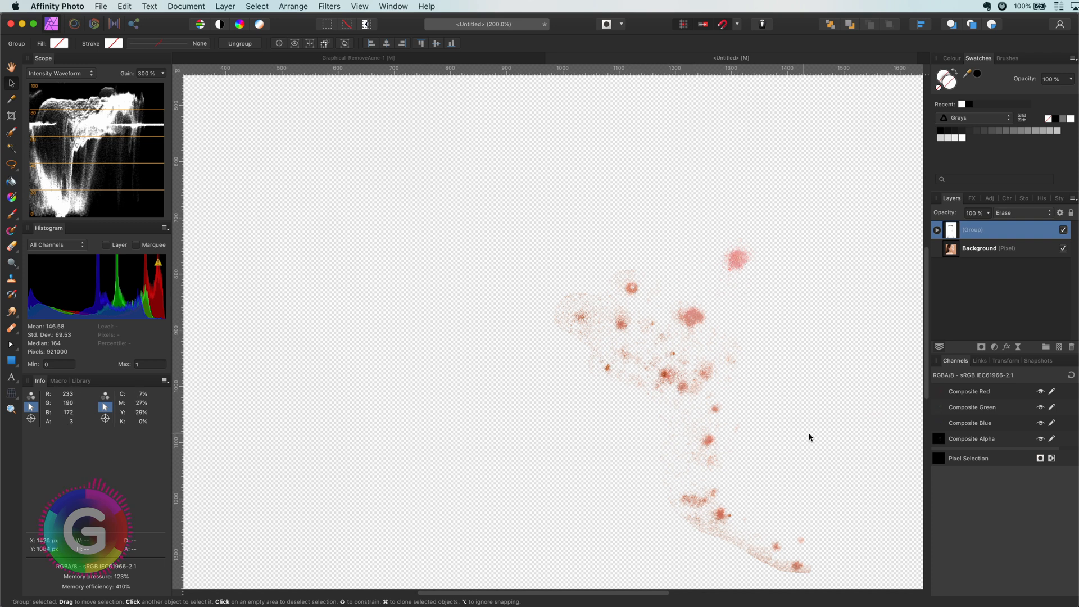
pyautogui.moveTo(998, 349)
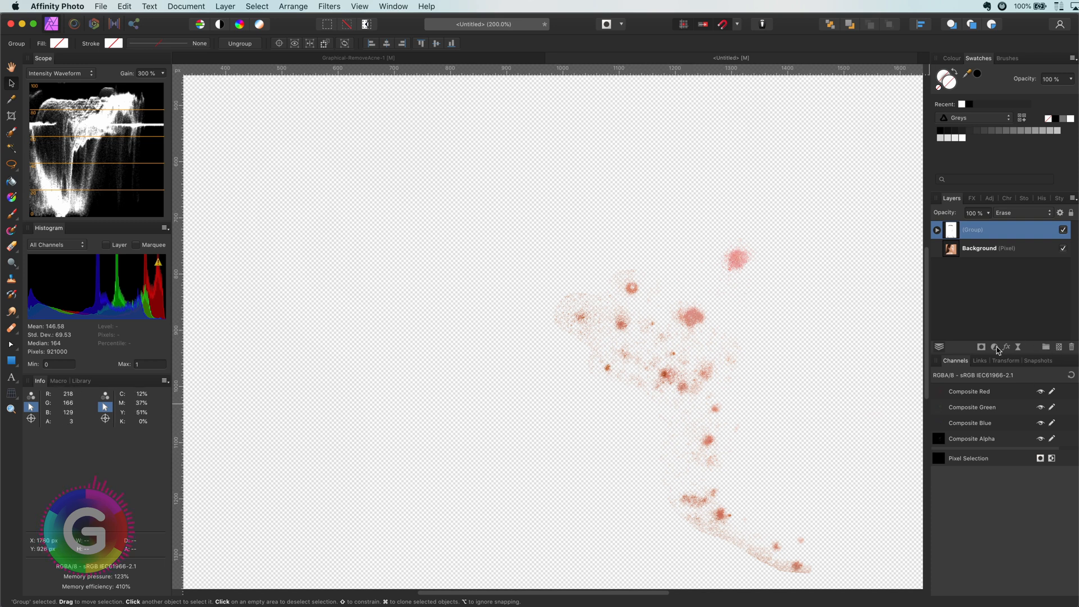
# Step: Add a live Gaussian Blur of 0.9 px inside the spot group
pyautogui.click(1004, 346)
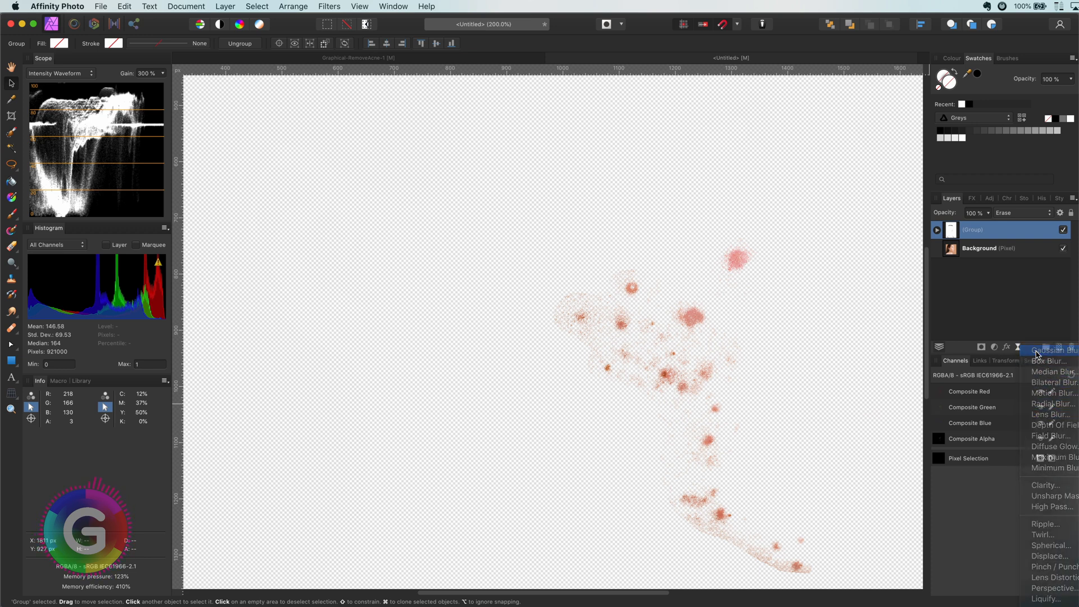
pyautogui.click(1049, 350)
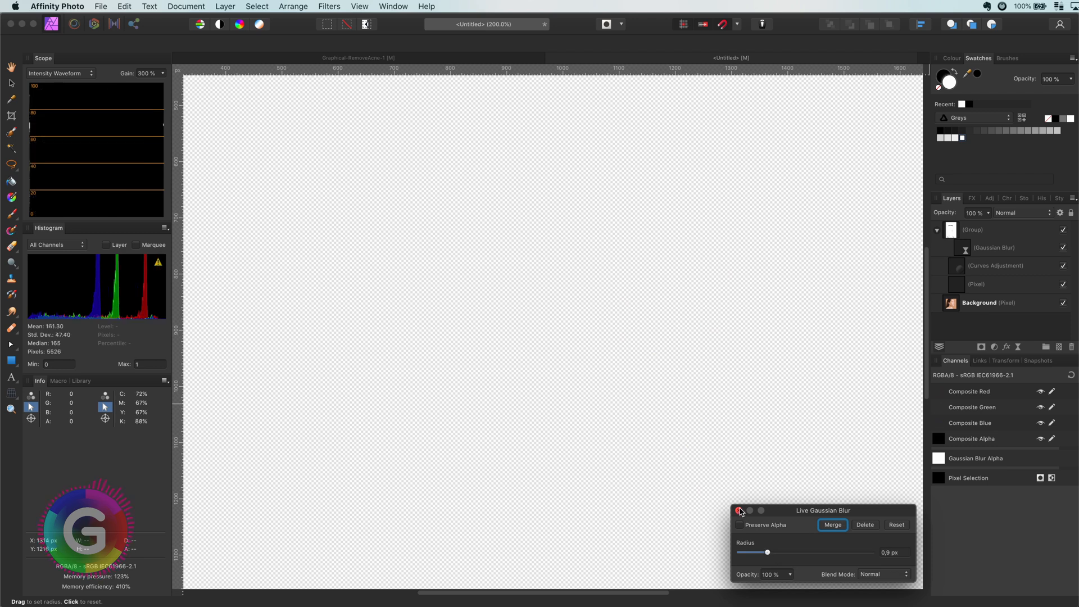
pyautogui.click(737, 510)
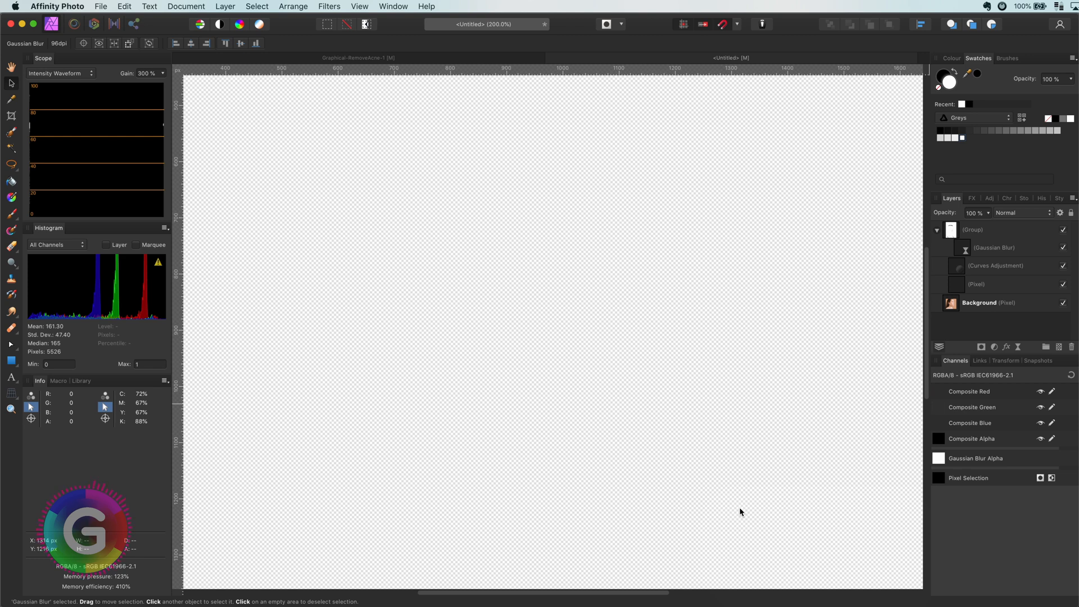
pyautogui.click(972, 229)
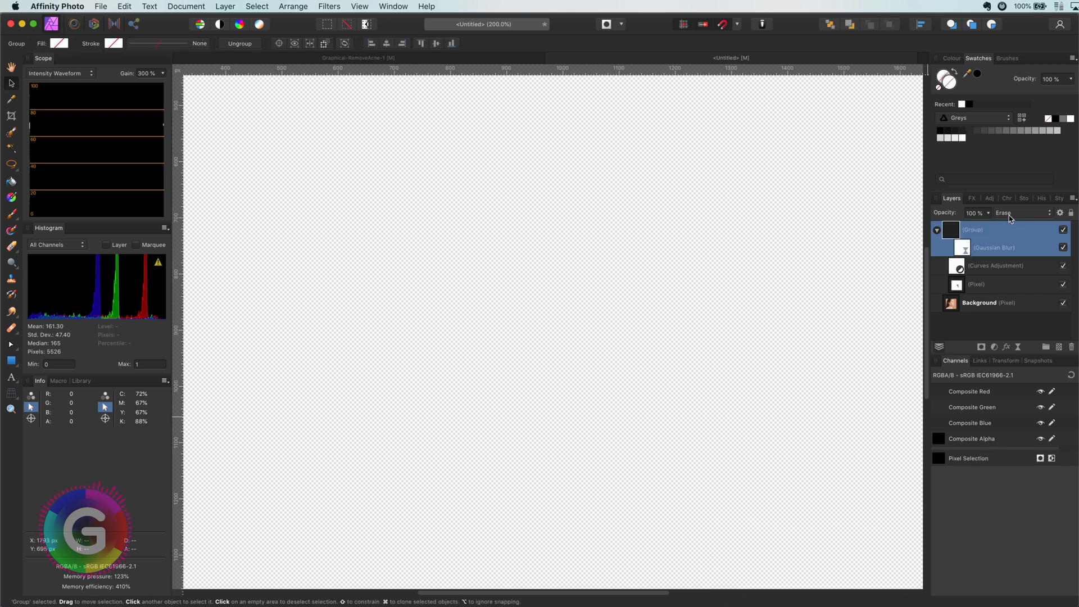
# Step: Set the spot group to Normal blending to inspect the softened map, then collapse it
pyautogui.click(1018, 213)
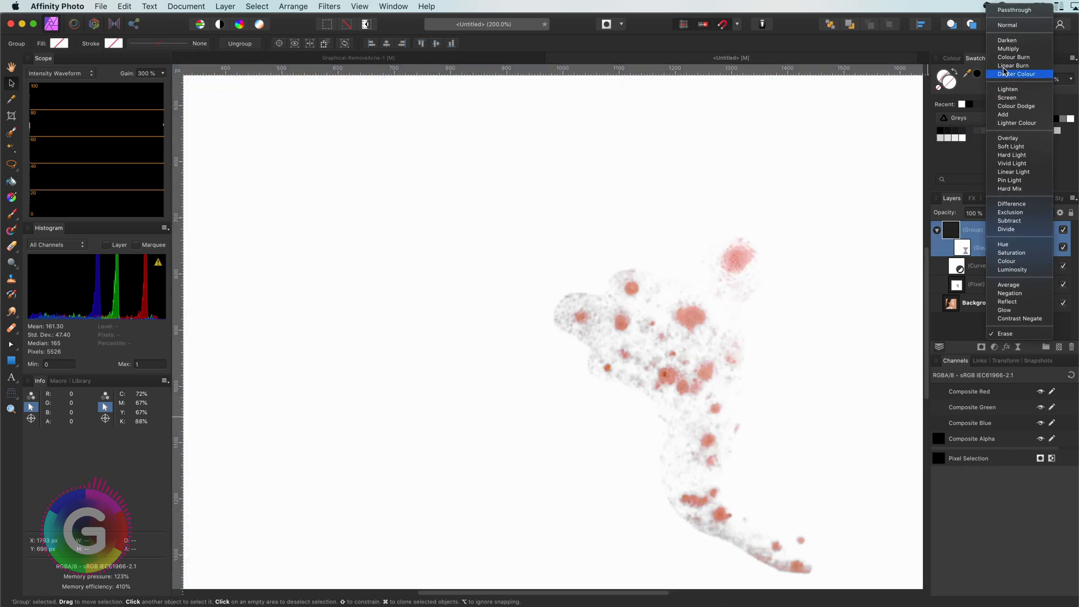
pyautogui.click(1007, 24)
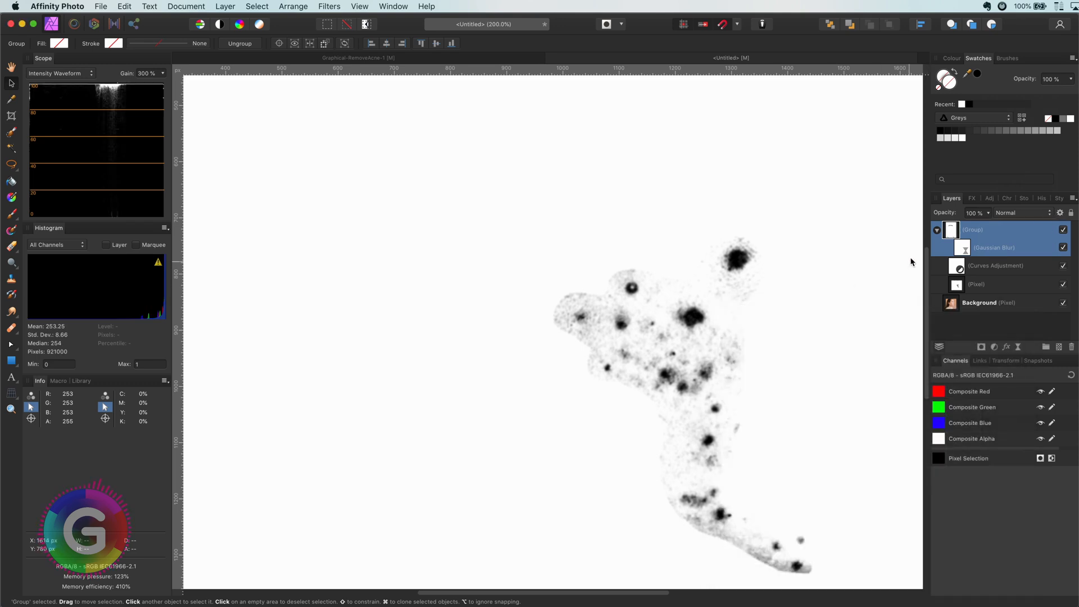
pyautogui.click(936, 230)
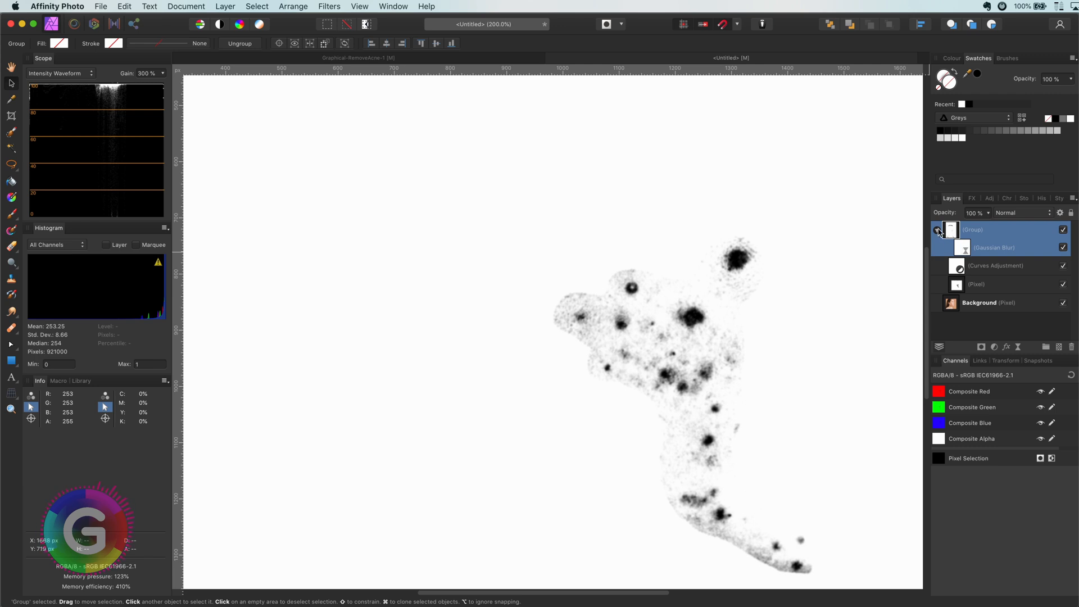
pyautogui.click(936, 230)
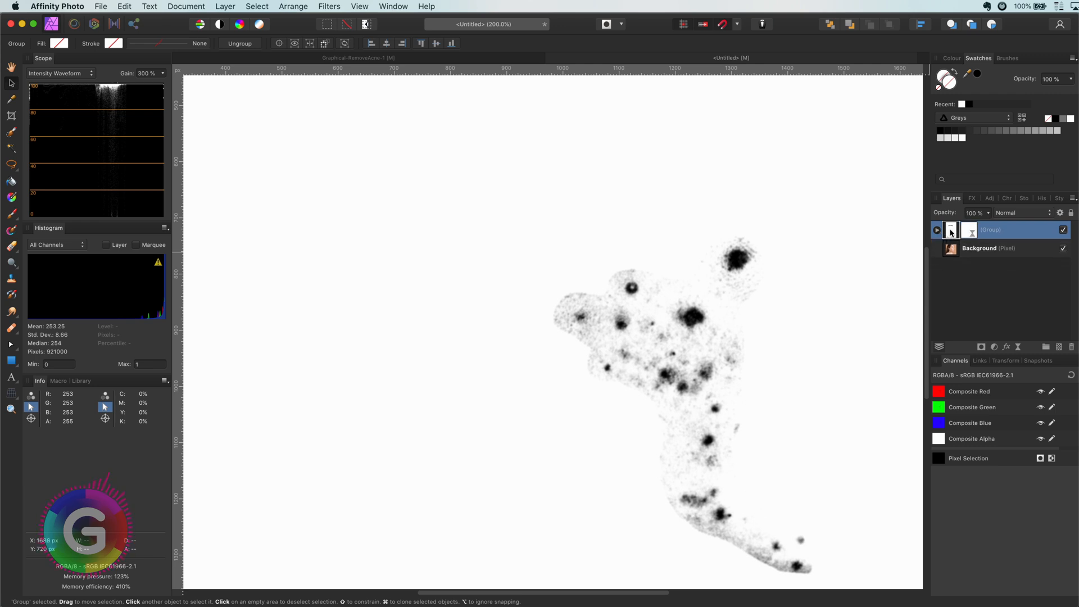
# Step: Set the spot group back to Erase blending and rename it 'Erase Mask'
pyautogui.click(1021, 213)
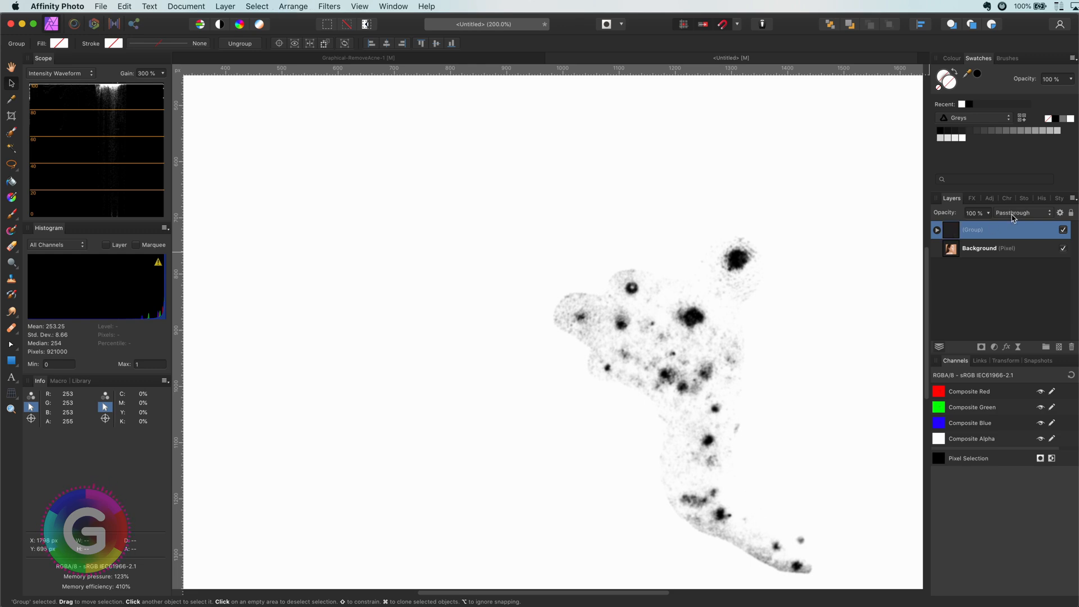
pyautogui.click(1020, 213)
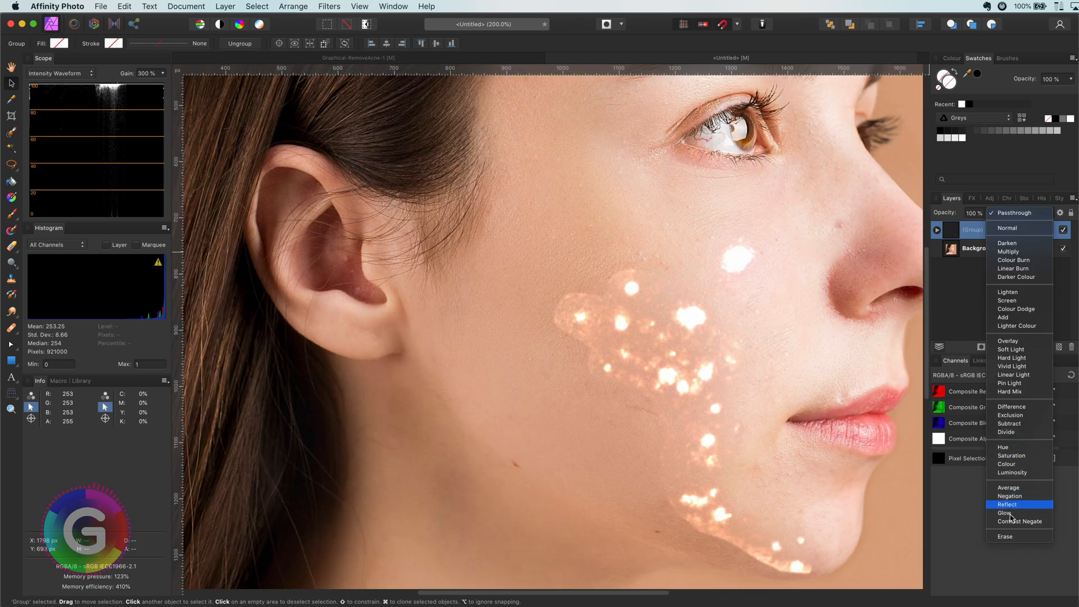
pyautogui.click(1004, 536)
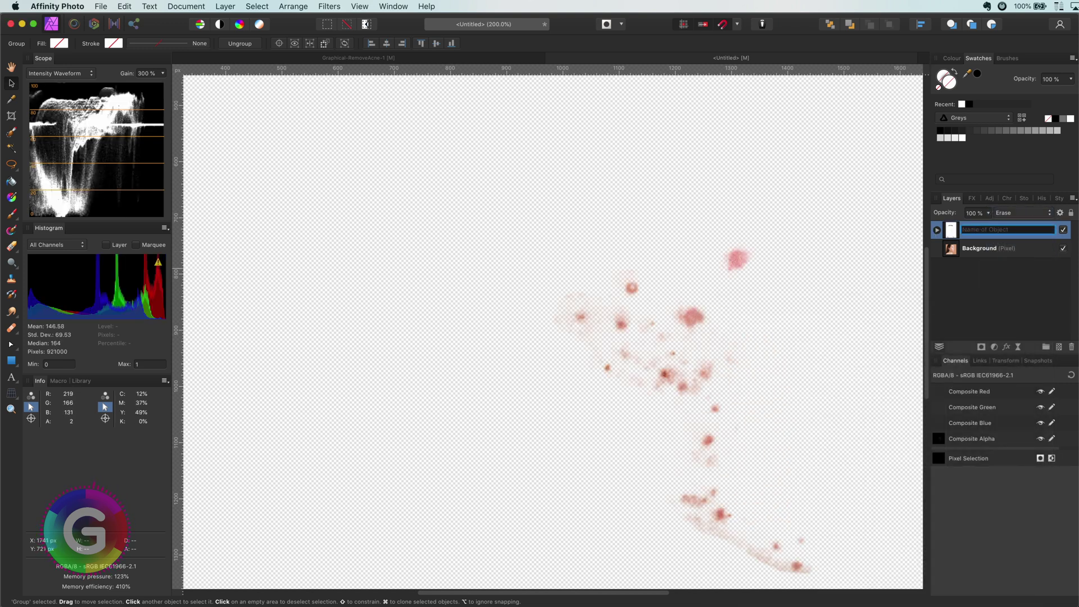
pyautogui.write('Erase Mask')
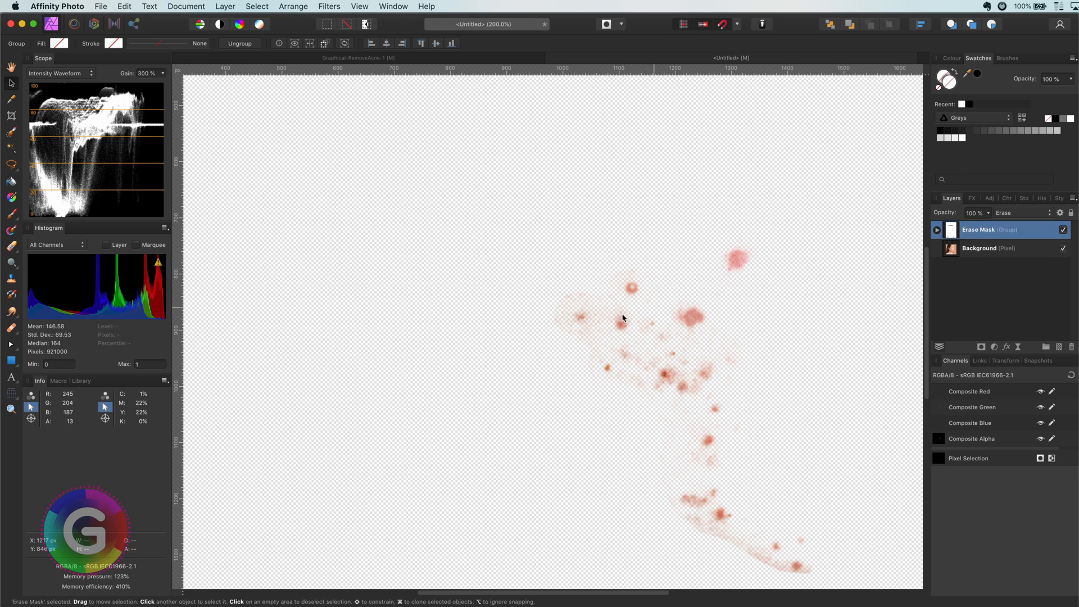
pyautogui.moveTo(976, 359)
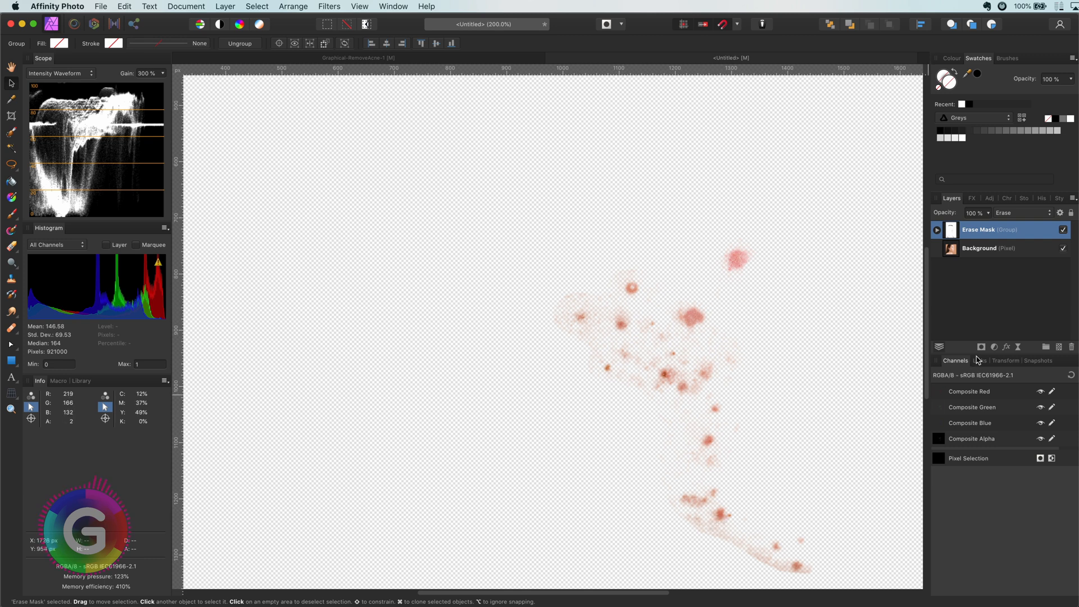
# Step: Add a Curves adjustment and nest the Erase Mask group inside it as its mask
pyautogui.click(993, 346)
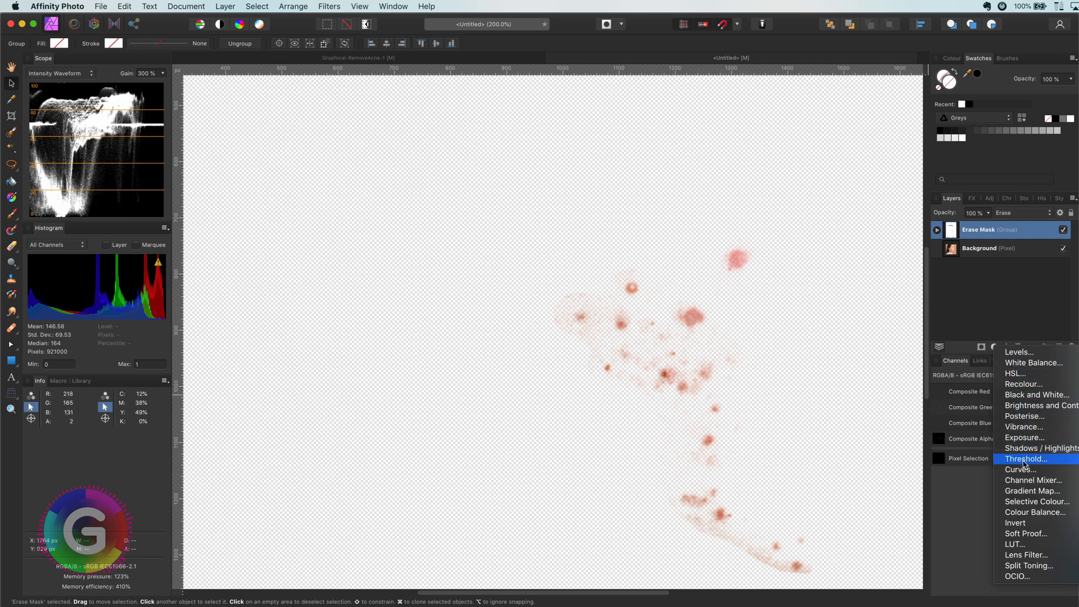
pyautogui.click(1021, 470)
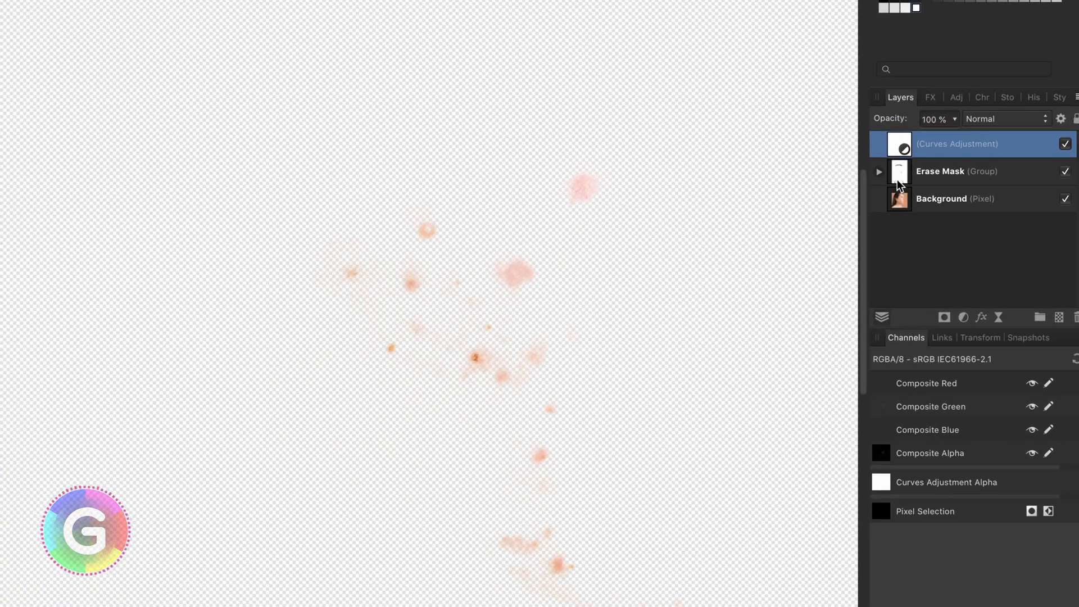
pyautogui.click(963, 171)
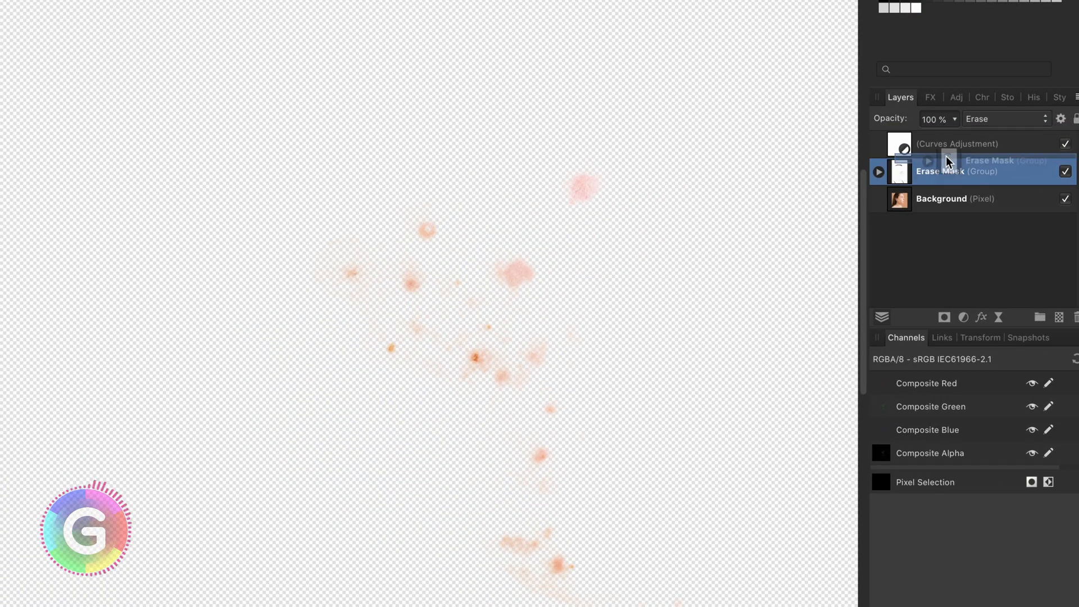
pyautogui.click(879, 144)
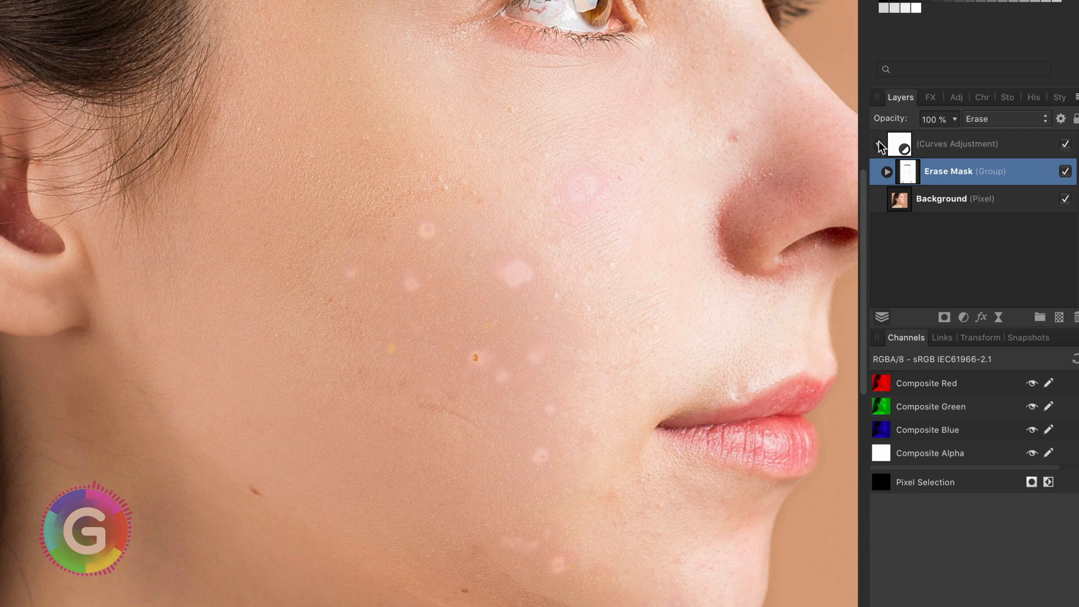
# Step: Expand the Curves layer and its Erase Mask group, then select the masked Curves adjustment
pyautogui.click(877, 145)
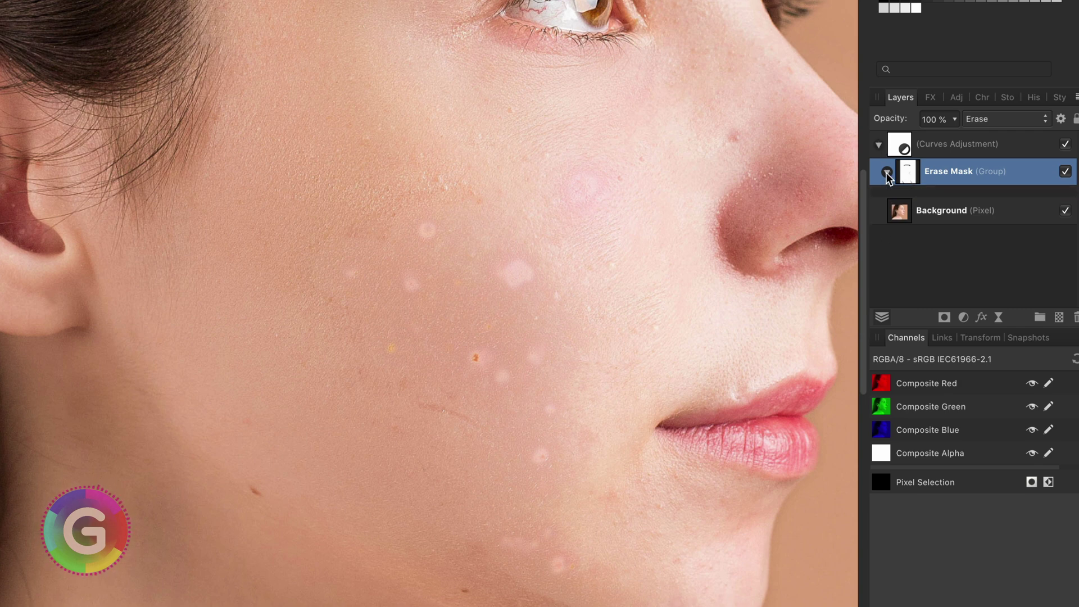
pyautogui.click(887, 171)
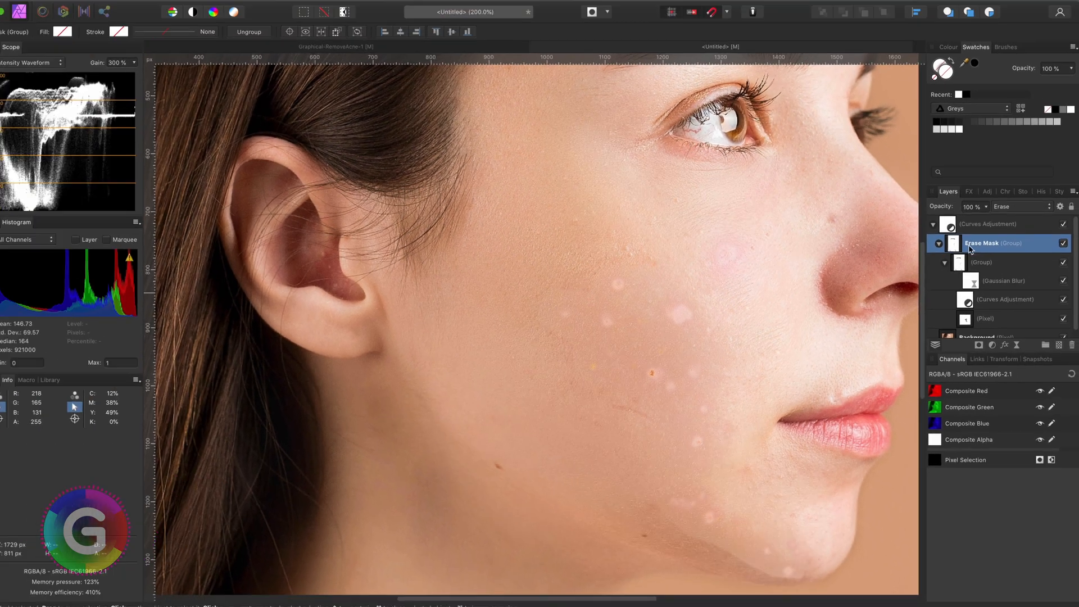
pyautogui.click(991, 230)
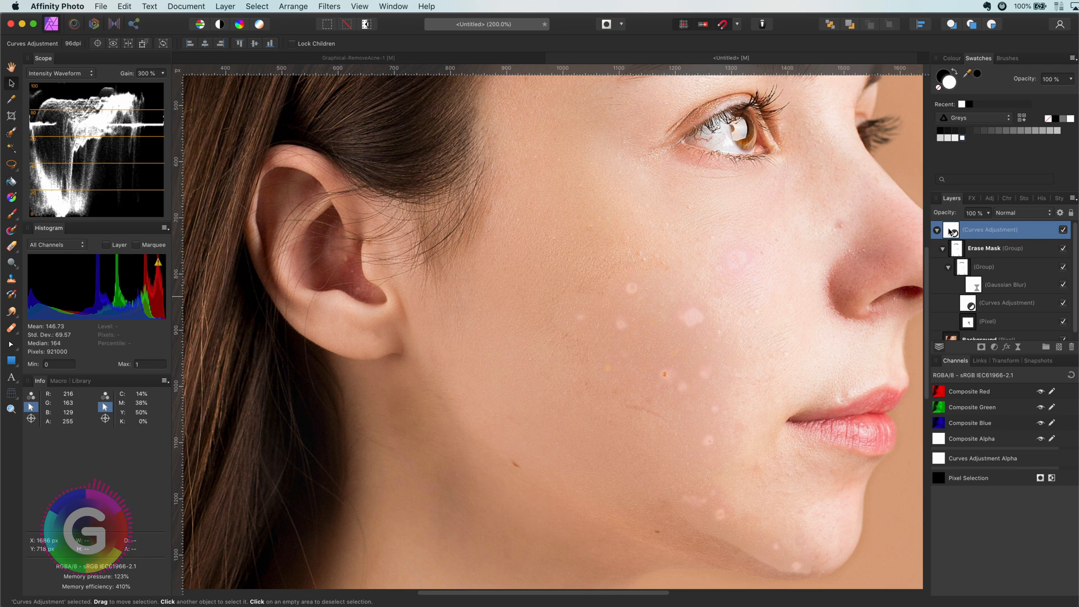
# Step: Raise the master and Red channel curves so the cheek blemishes lighten toward the surrounding skin
pyautogui.doubleClick(954, 229)
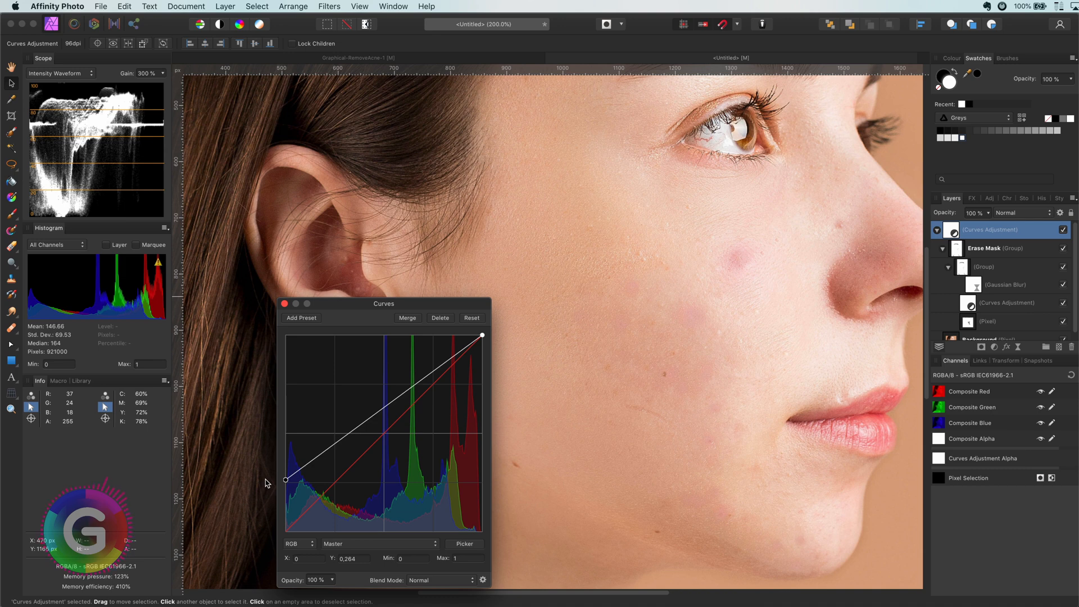
pyautogui.moveTo(671, 334)
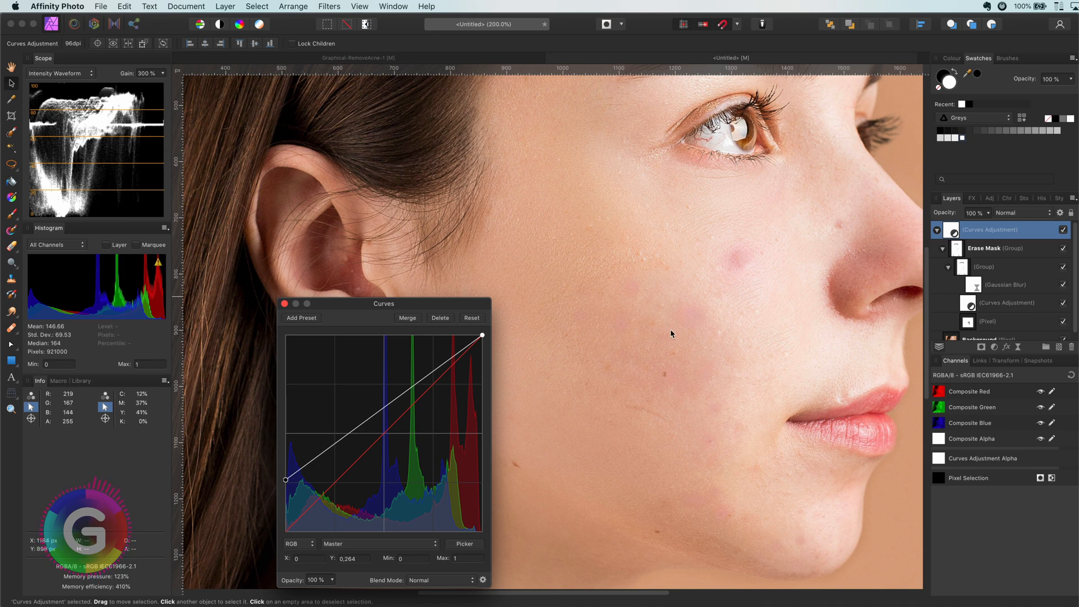
pyautogui.click(379, 543)
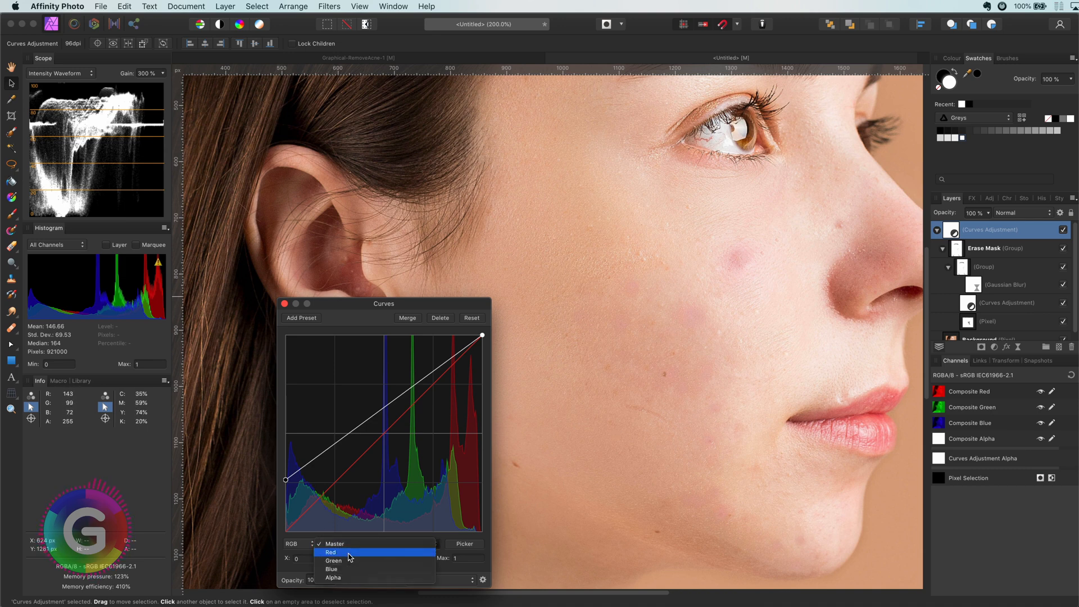
pyautogui.click(333, 560)
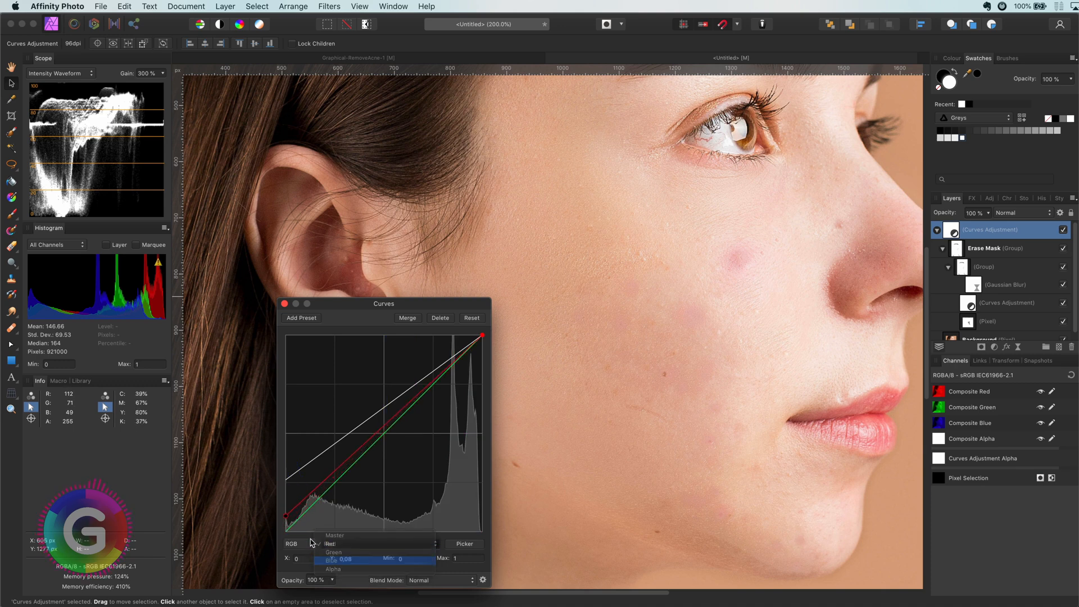
pyautogui.click(333, 555)
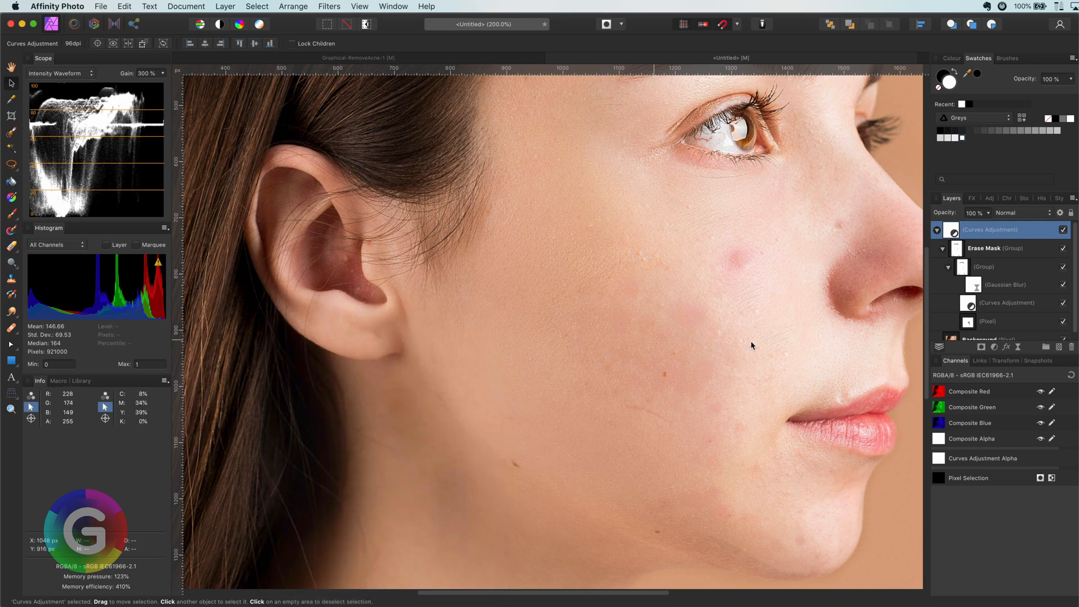
# Step: Toggle the Curves layer's visibility off and on to compare before and after
pyautogui.click(1064, 229)
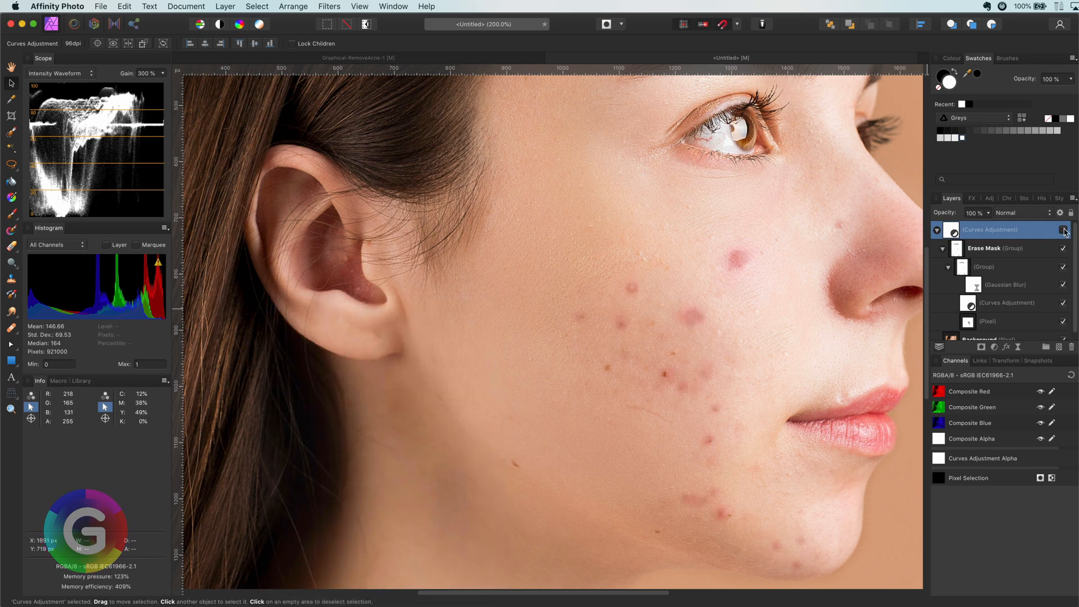
pyautogui.click(1064, 229)
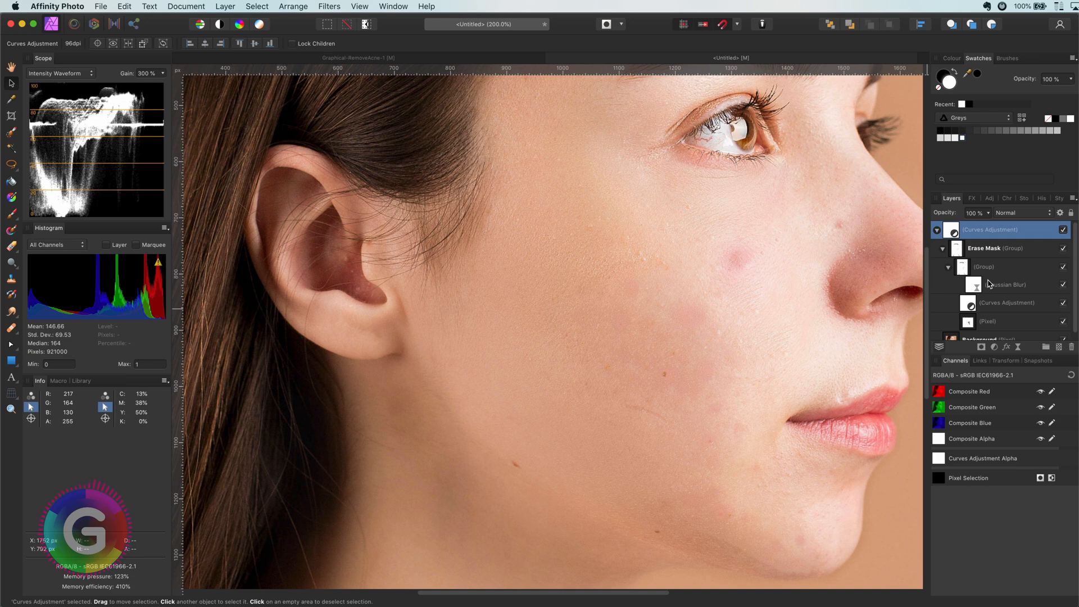
pyautogui.moveTo(989, 308)
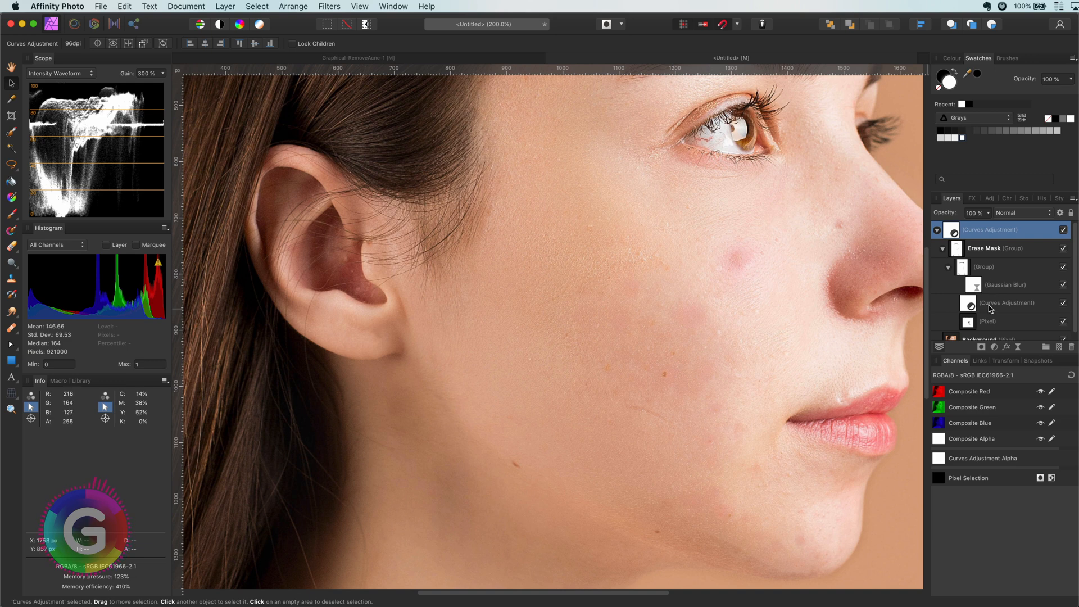
# Step: Steepen the Master curve of the Curves adjustment nested in the Erase Mask group
pyautogui.click(984, 267)
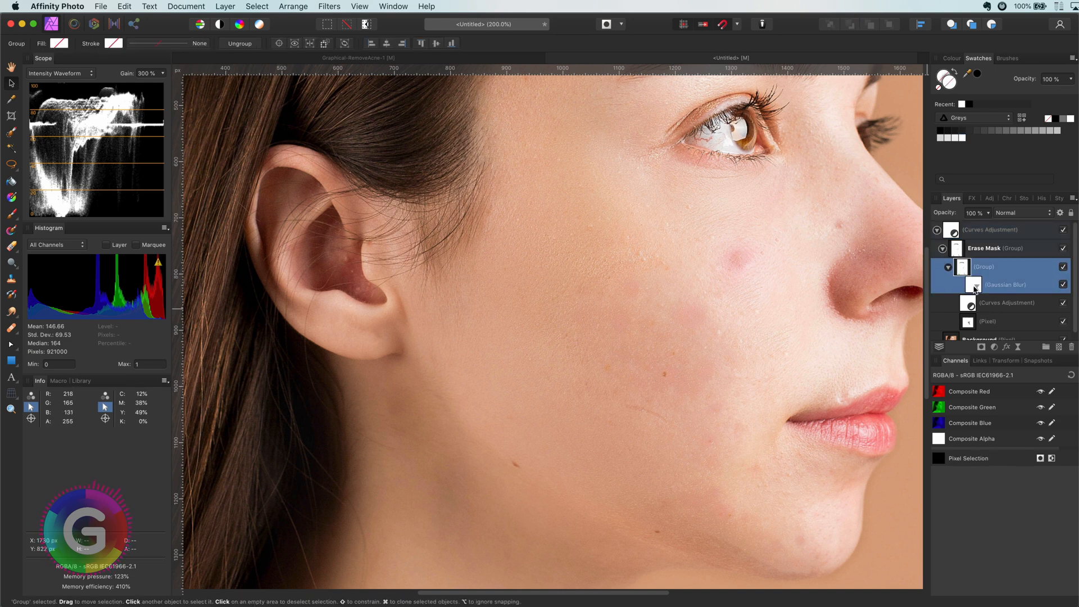
pyautogui.doubleClick(1004, 284)
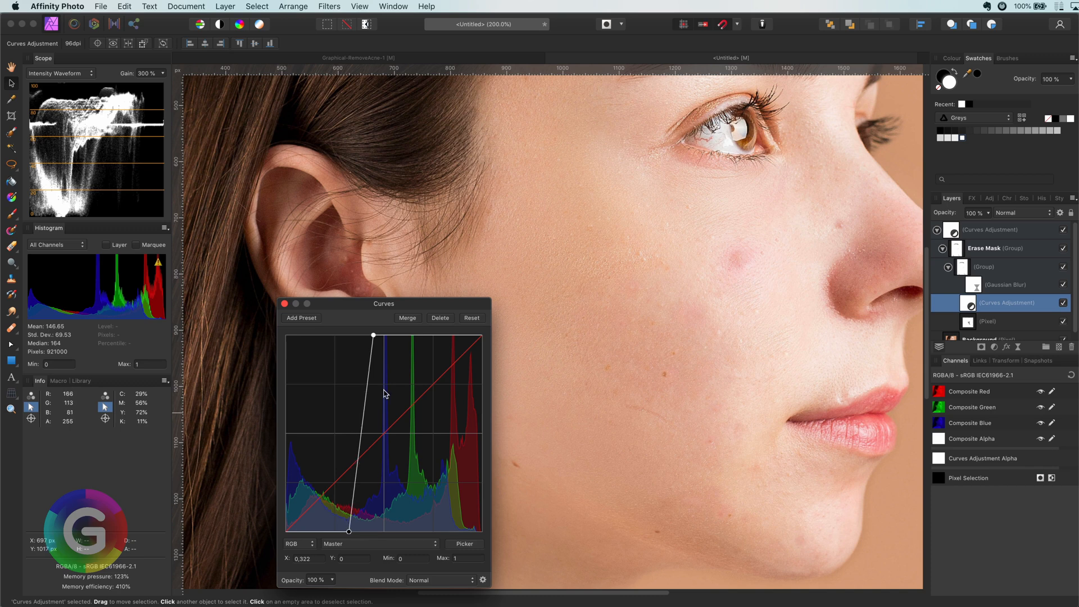
pyautogui.click(283, 303)
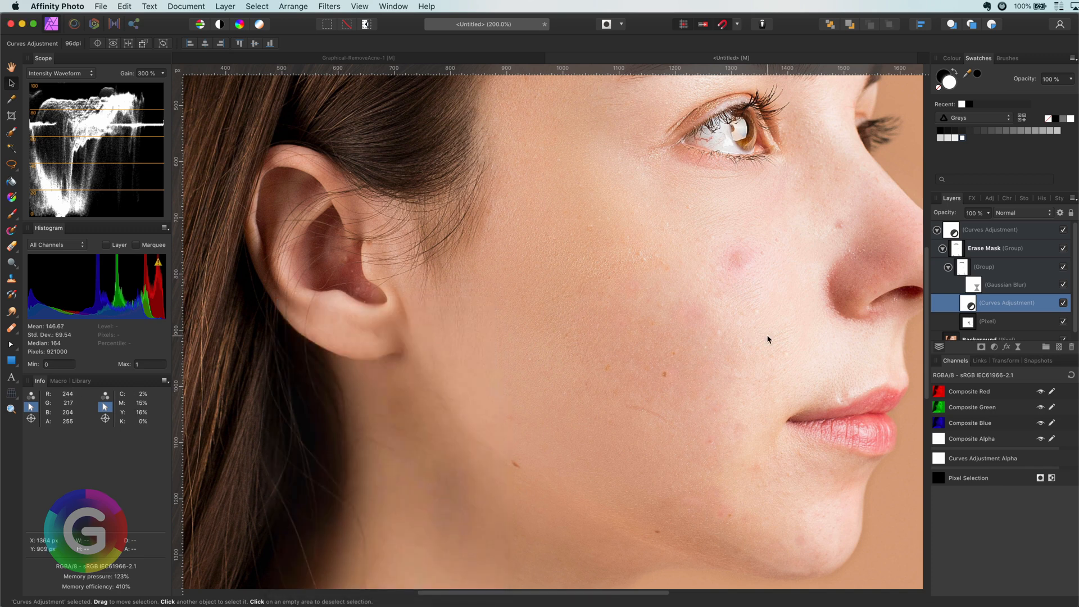
# Step: Add an HSL adjustment and nest a duplicate of the Erase Mask group inside it as its mask
pyautogui.click(993, 346)
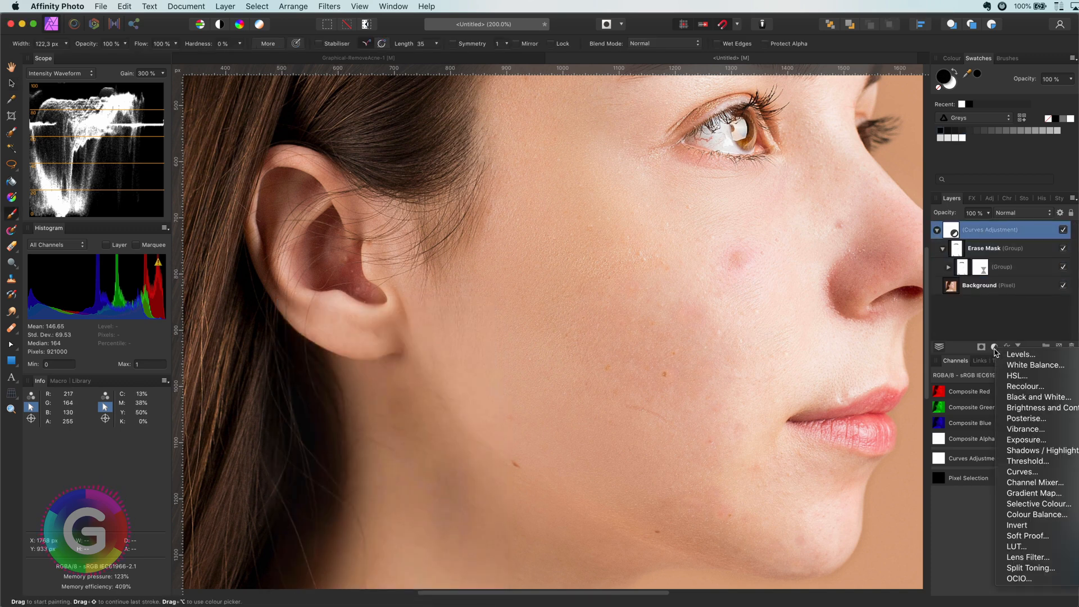
pyautogui.click(1021, 471)
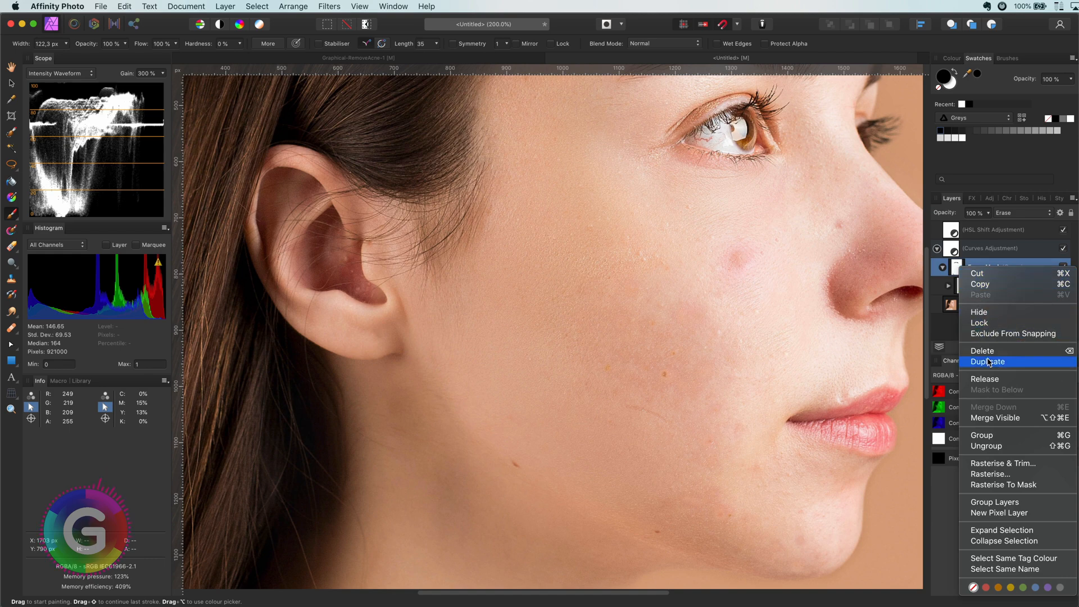
pyautogui.click(988, 360)
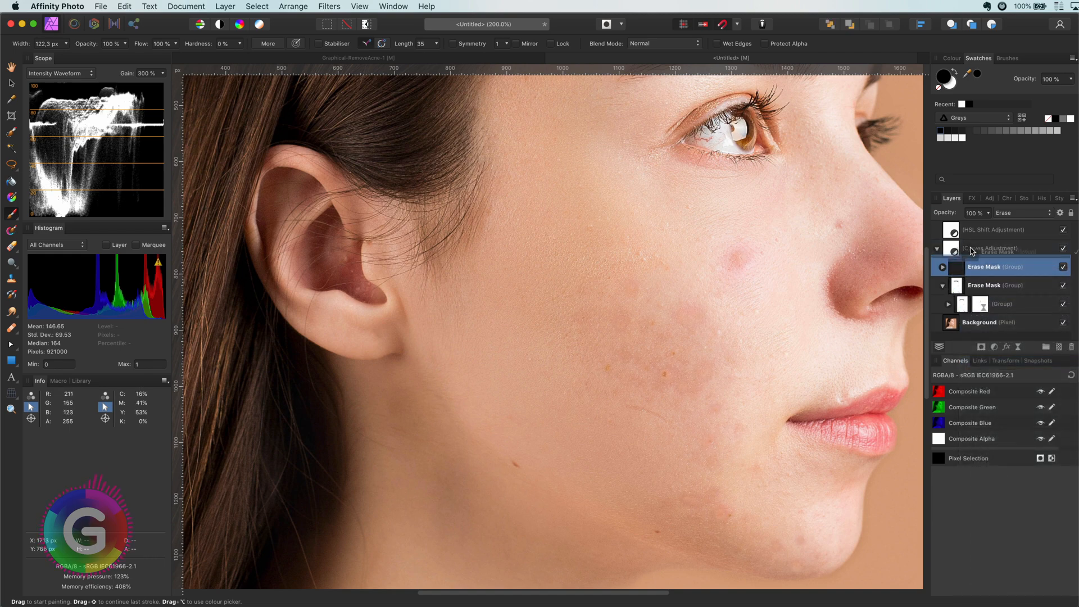
pyautogui.click(991, 247)
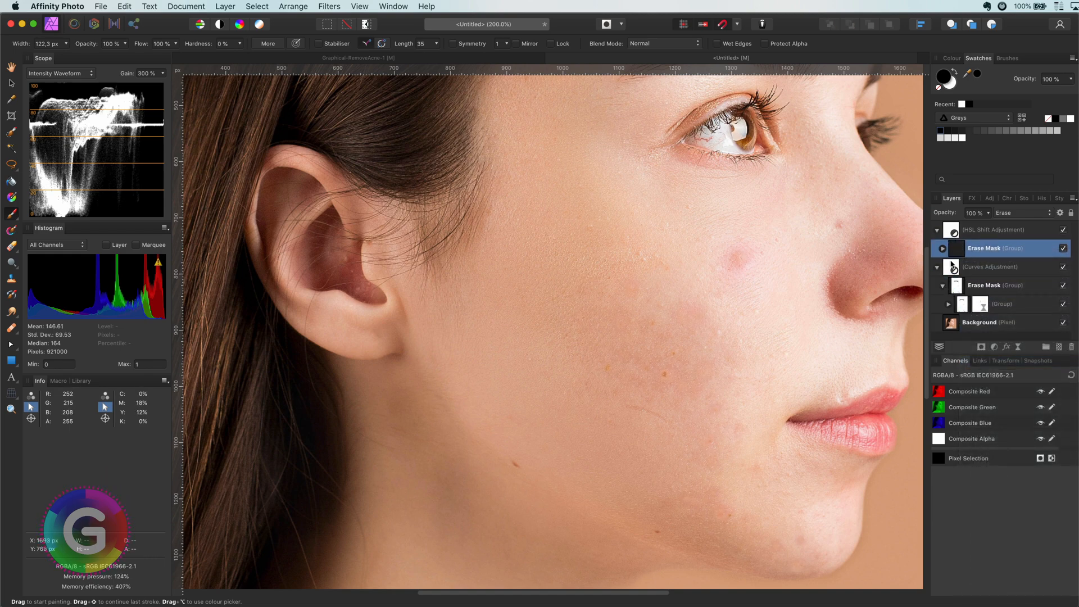
# Step: Set the HSL Hue Shift to about −19.7° and select the Curves adjustment inside its mask copy
pyautogui.click(995, 229)
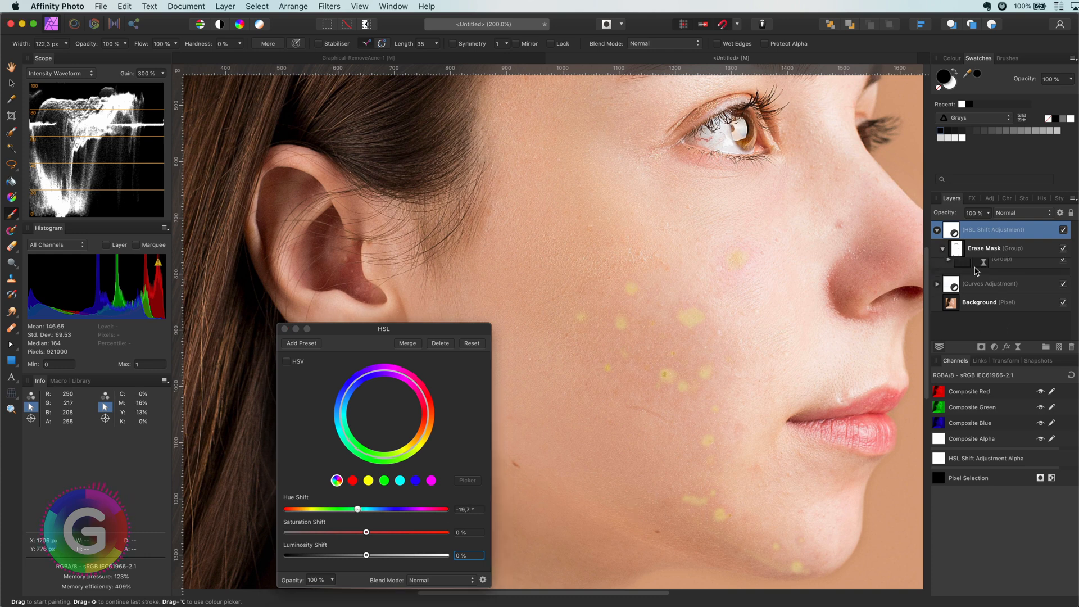
pyautogui.click(949, 266)
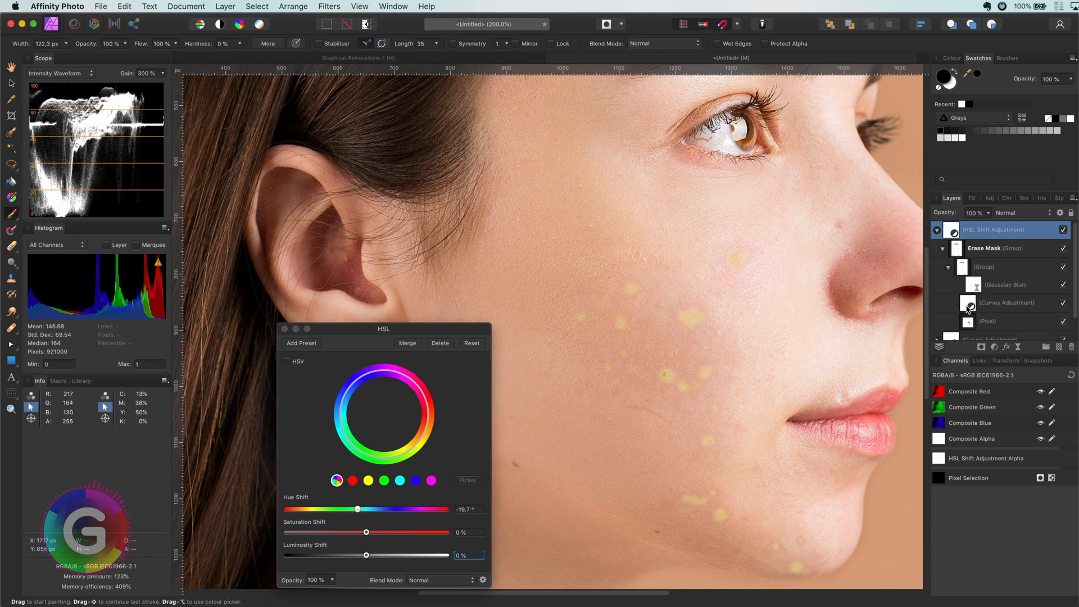
pyautogui.click(1007, 302)
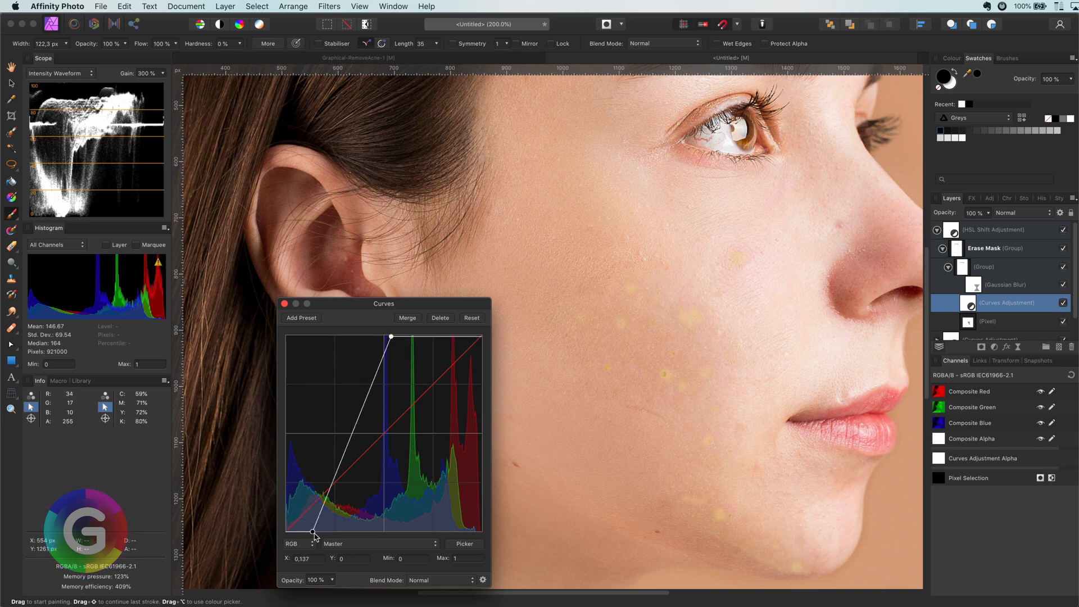
# Step: Steepen the Master curve in the HSL mask copy to narrow which spots get the hue shift
pyautogui.click(1005, 284)
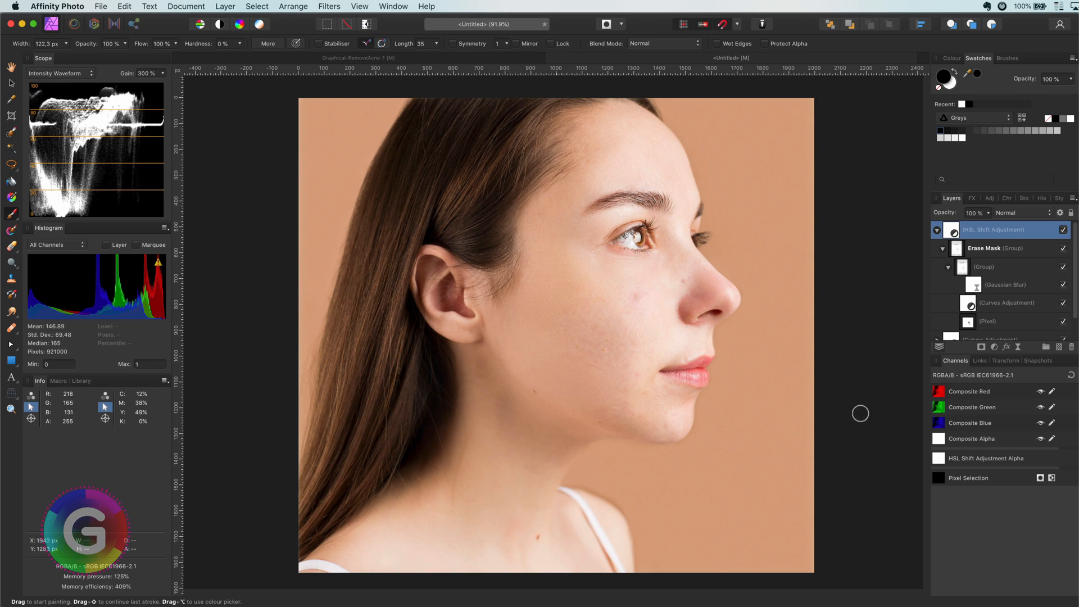
pyautogui.click(1063, 229)
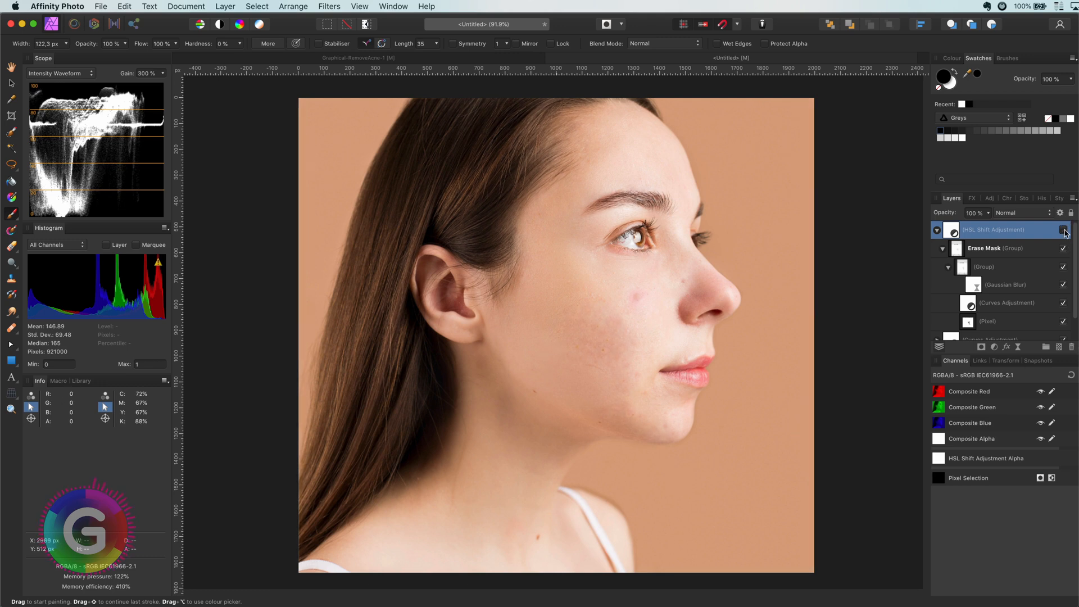
pyautogui.click(1064, 229)
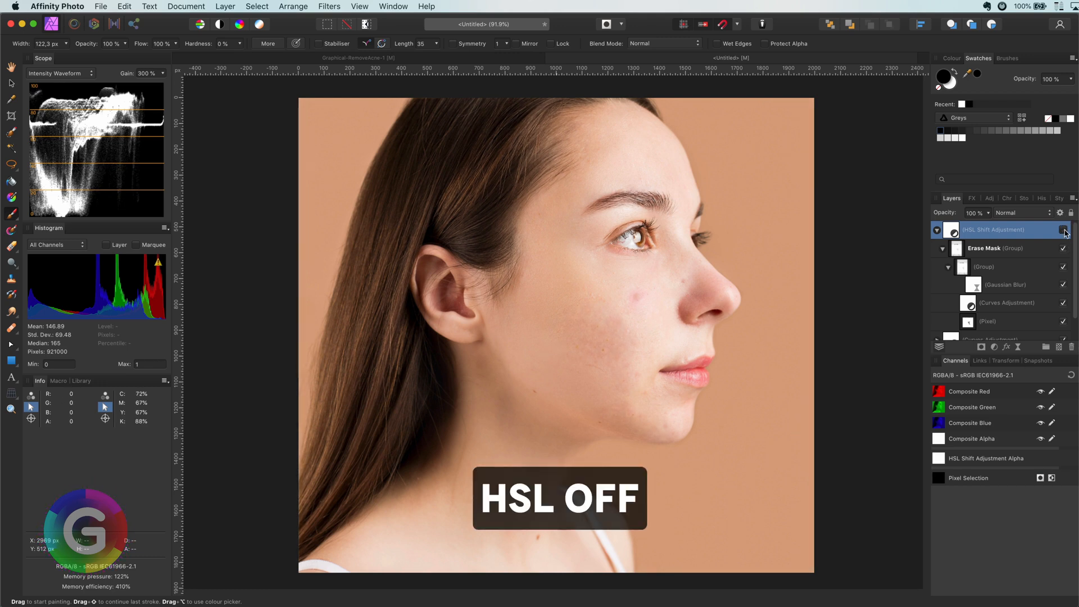
pyautogui.click(1063, 229)
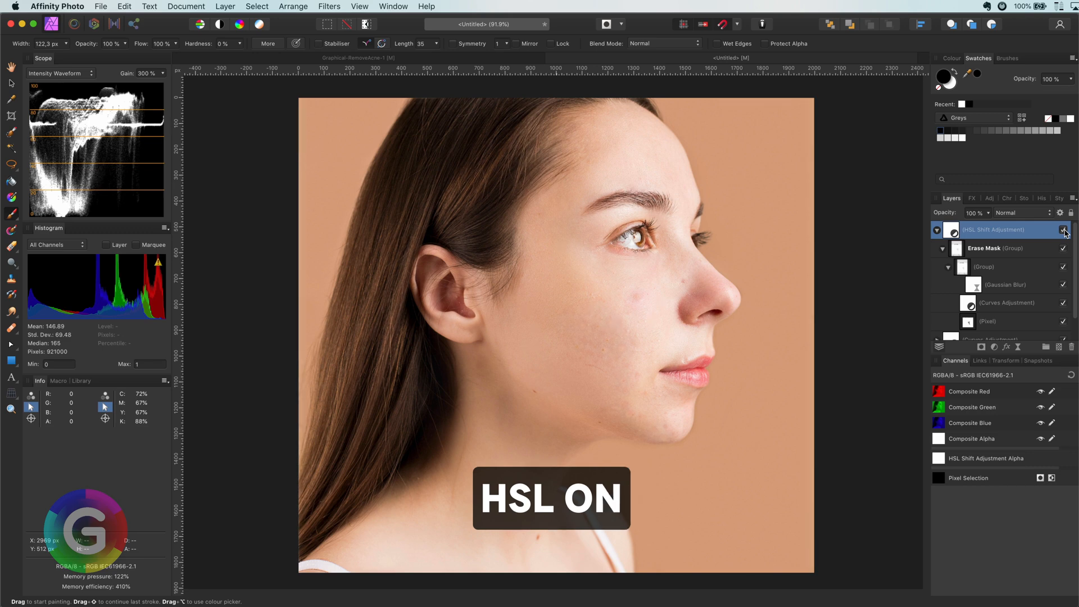
pyautogui.click(1064, 229)
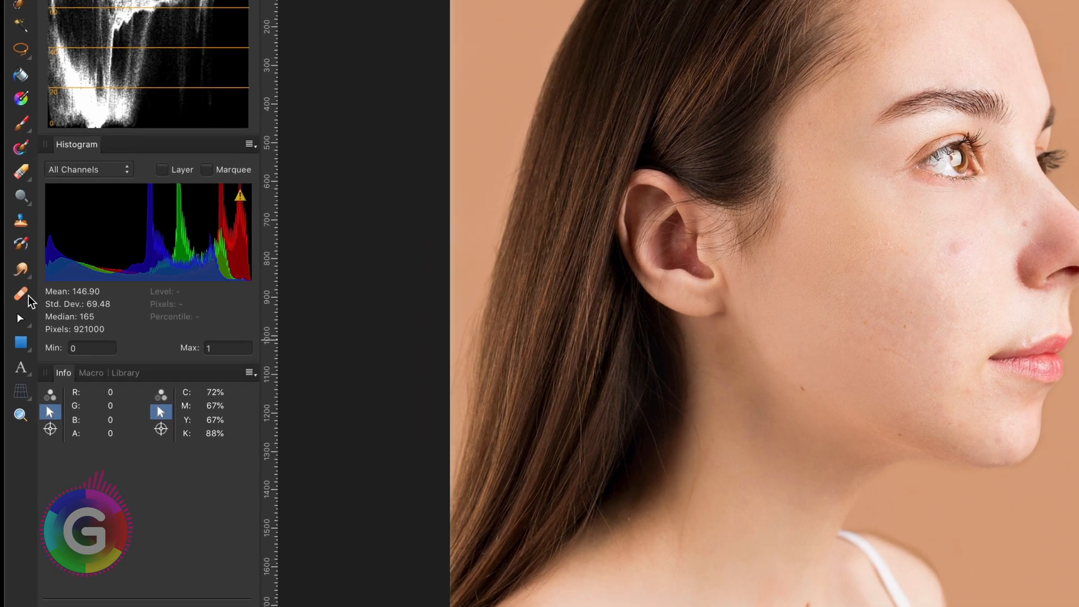
# Step: Switch to the Healing Brush tool from the retouching tools flyout
pyautogui.click(20, 293)
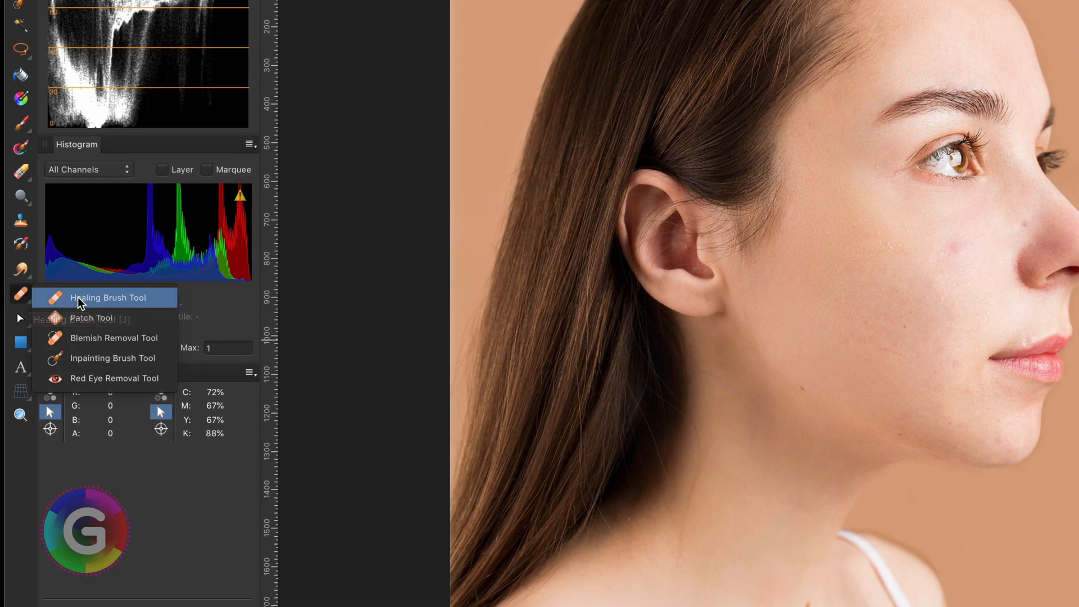
pyautogui.click(107, 296)
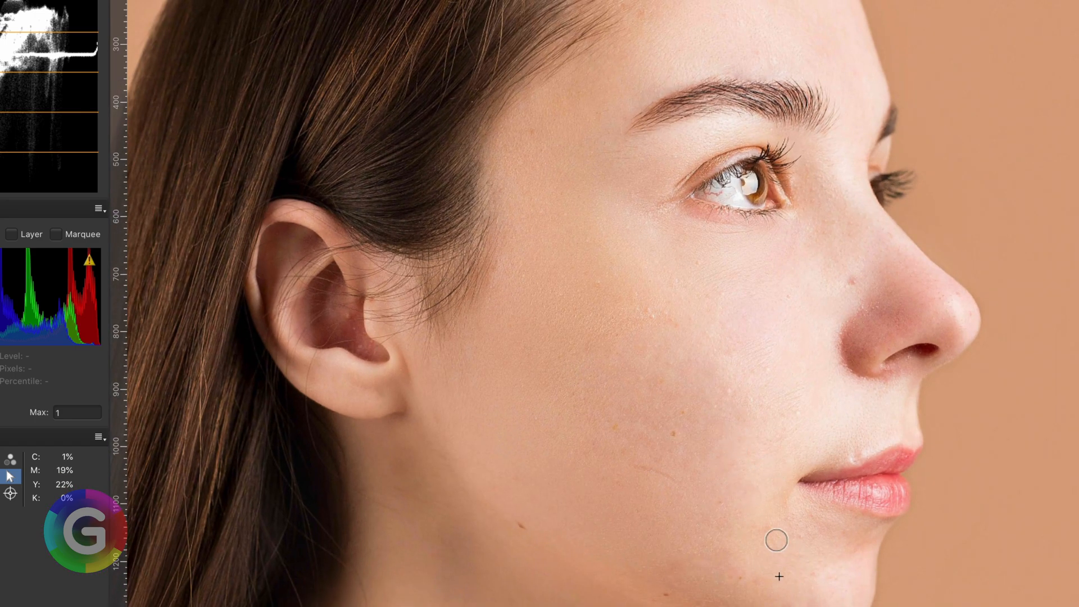
pyautogui.moveTo(572, 432)
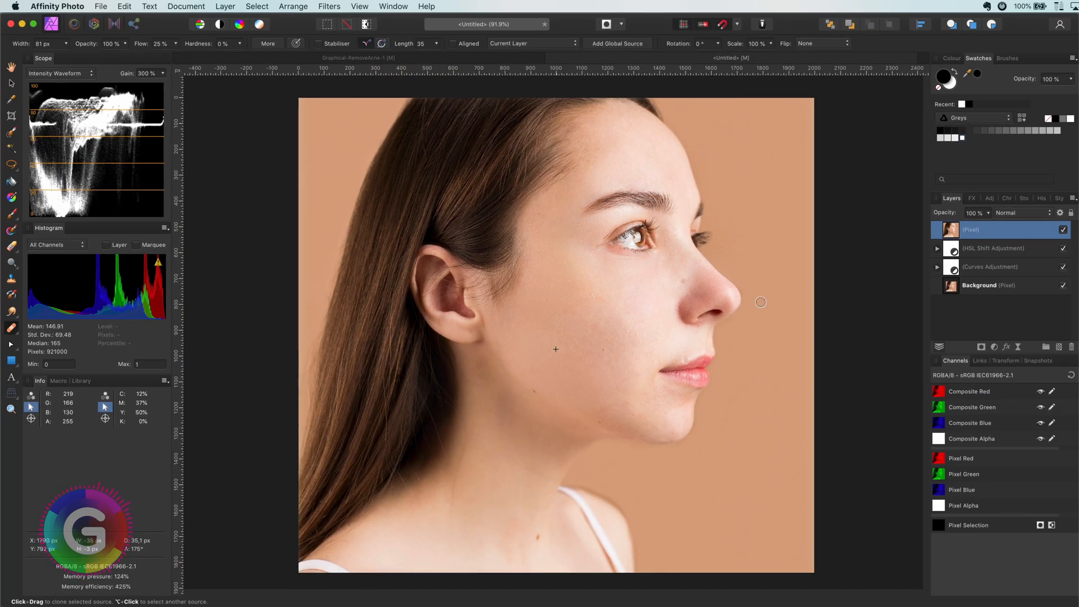
# Step: Set the merged pixel layer's blend mode to Lighten and hide it briefly to compare
pyautogui.click(1018, 213)
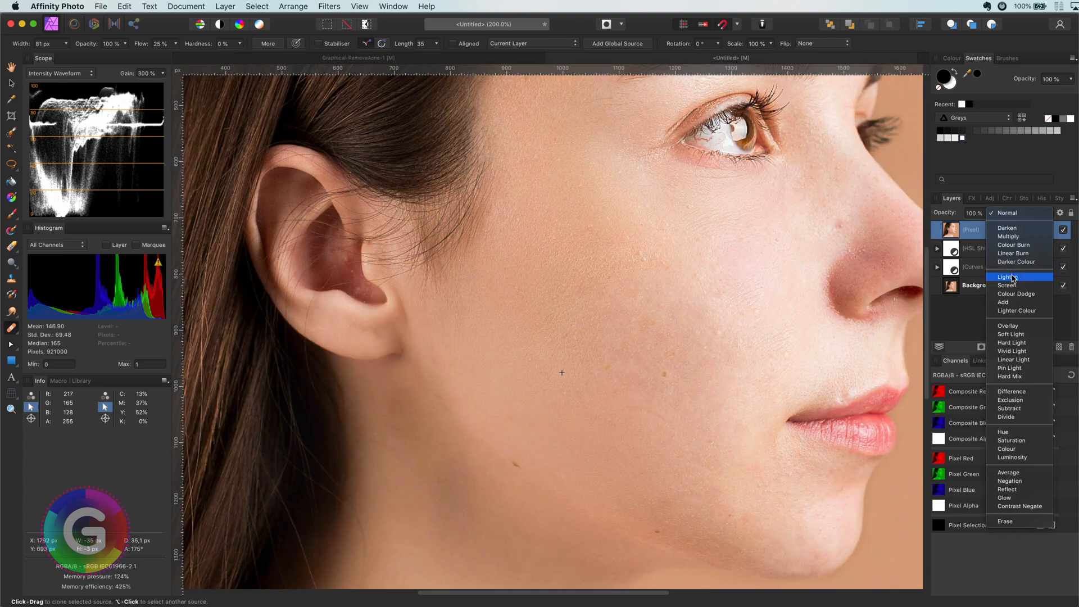
pyautogui.click(1007, 276)
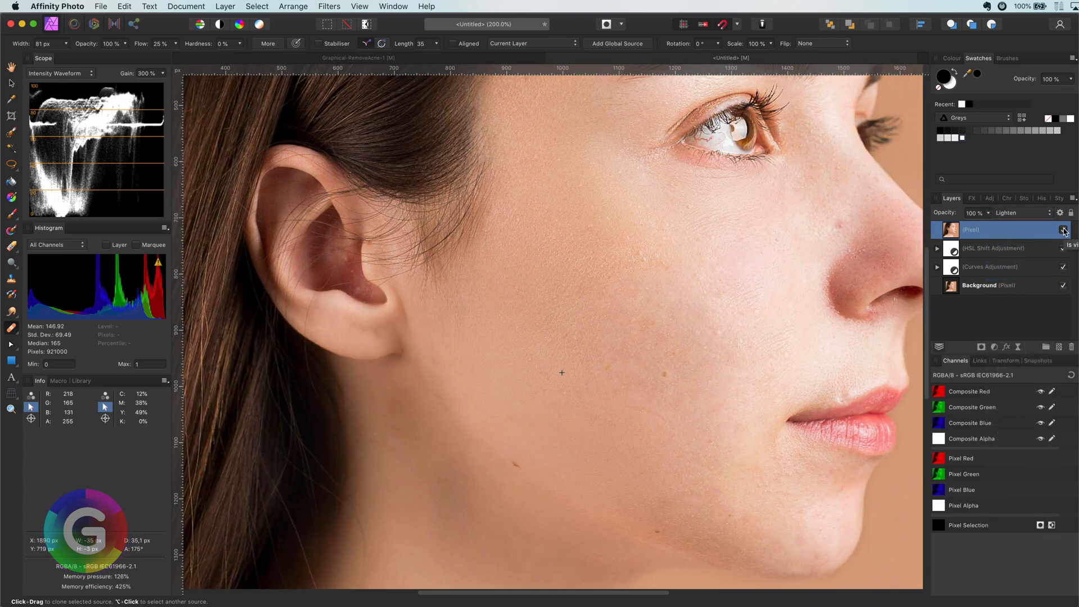
pyautogui.click(1063, 229)
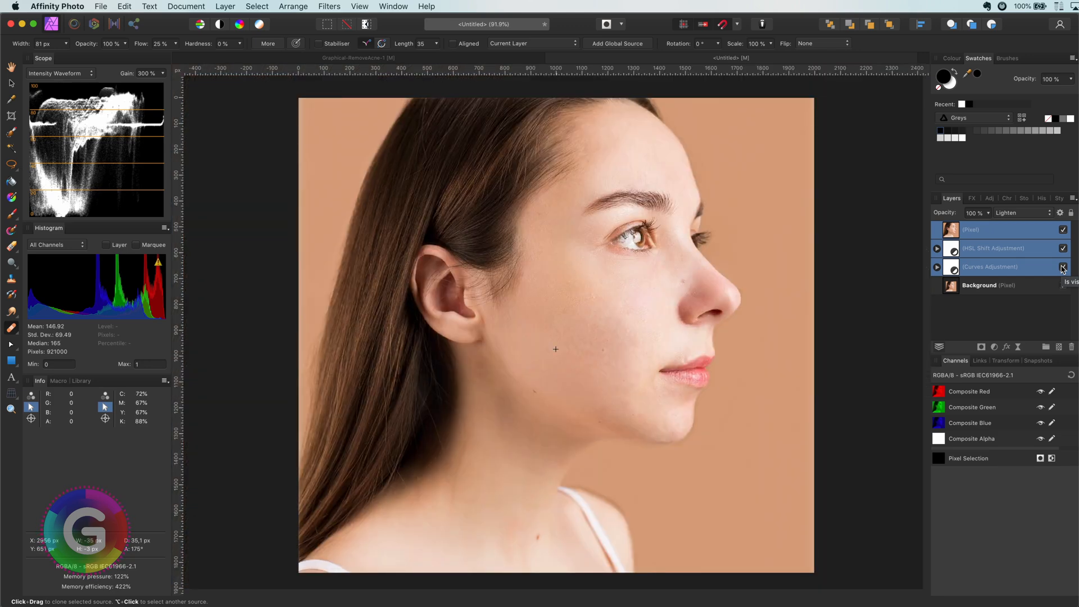
pyautogui.click(1063, 267)
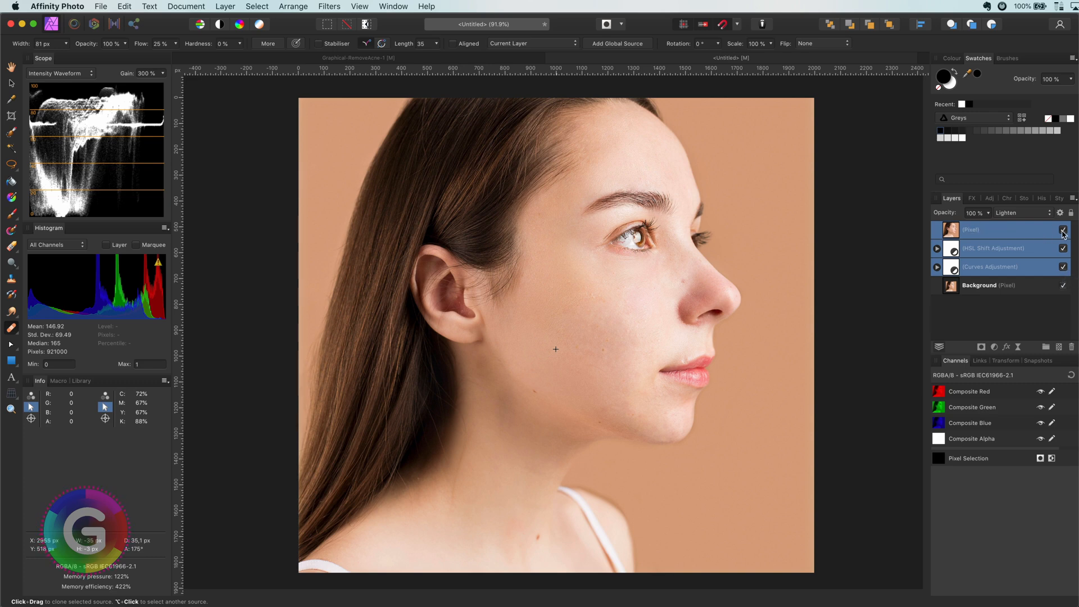
pyautogui.click(1063, 229)
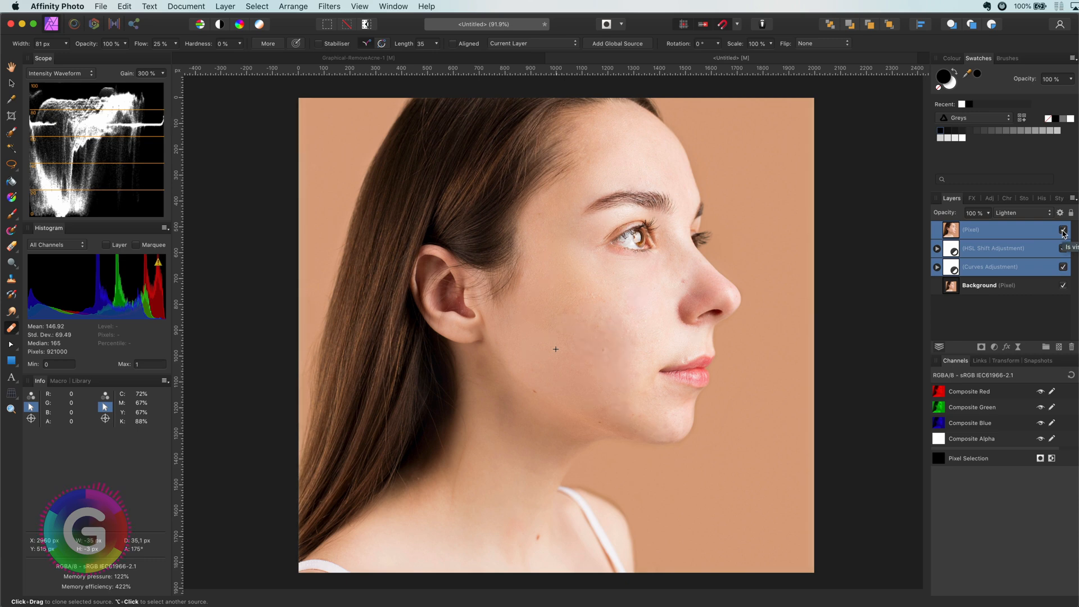
pyautogui.click(1061, 229)
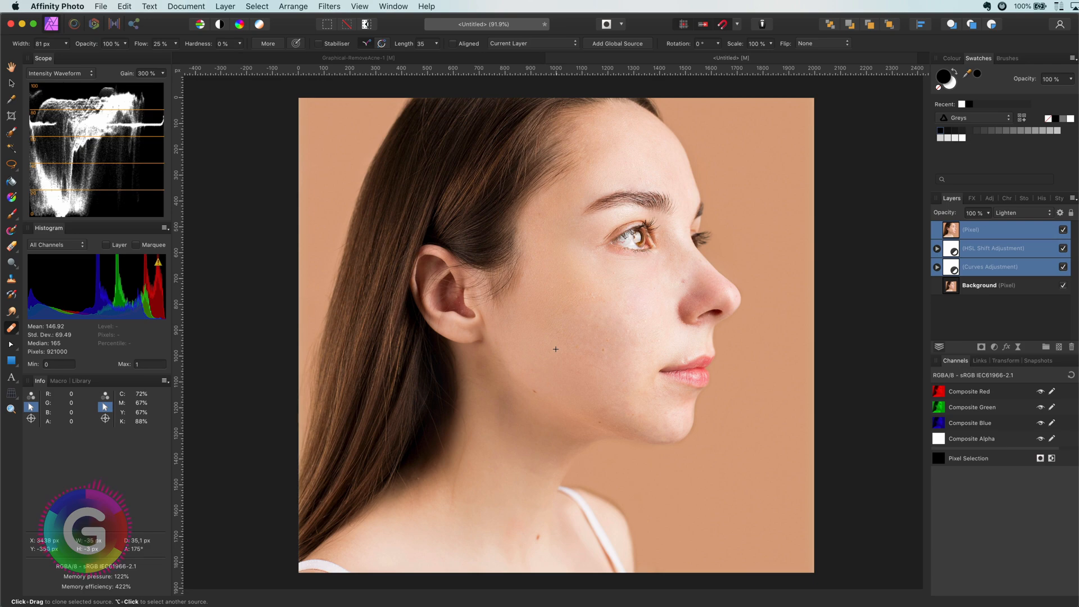